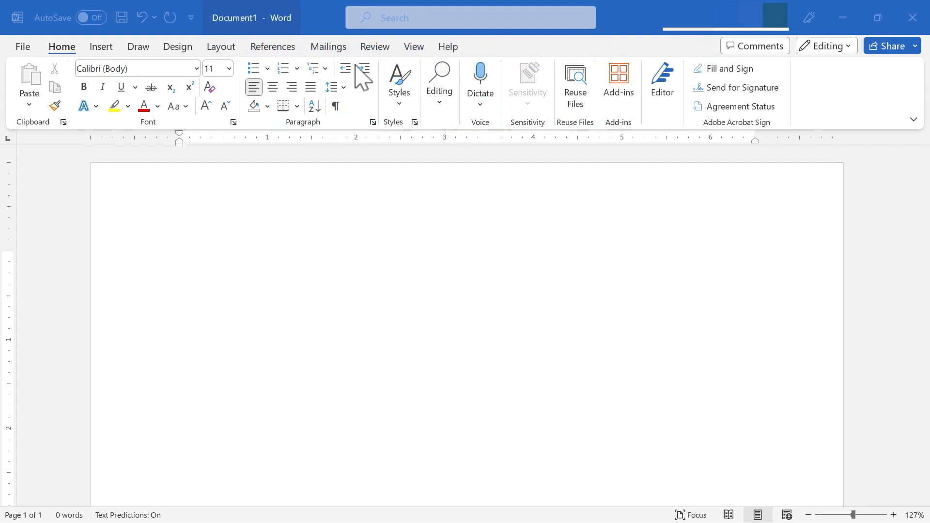
pyautogui.moveTo(273, 218)
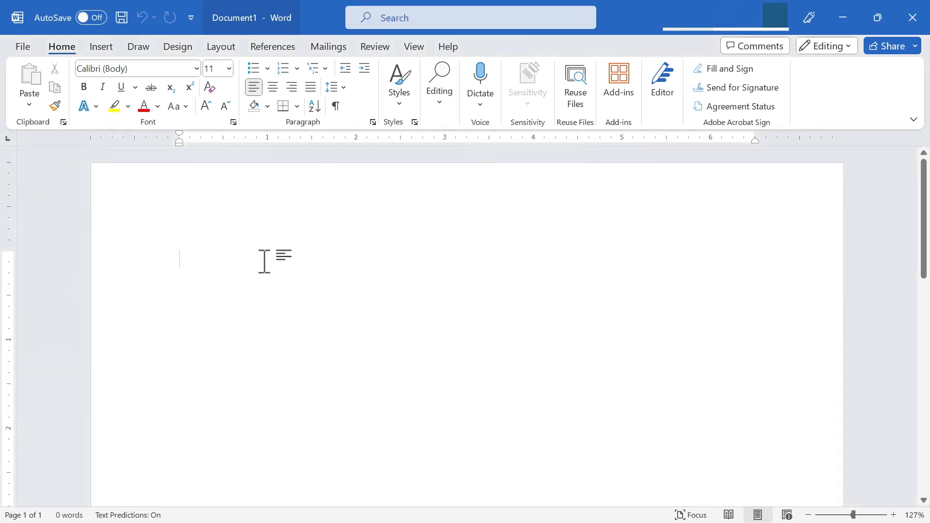
# Enter the heading Agenda at the top of the blank document.
pyautogui.write('Agenda')
pyautogui.write('1.')
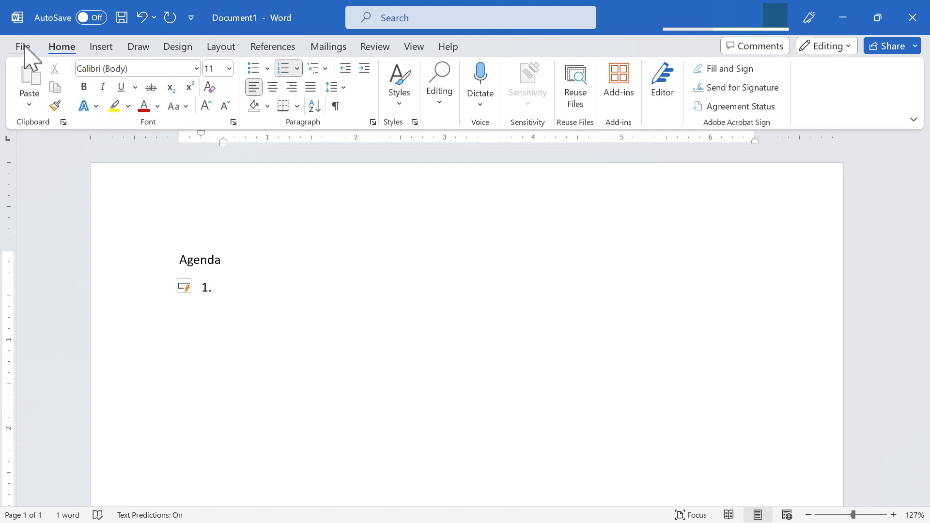
pyautogui.moveTo(83, 106)
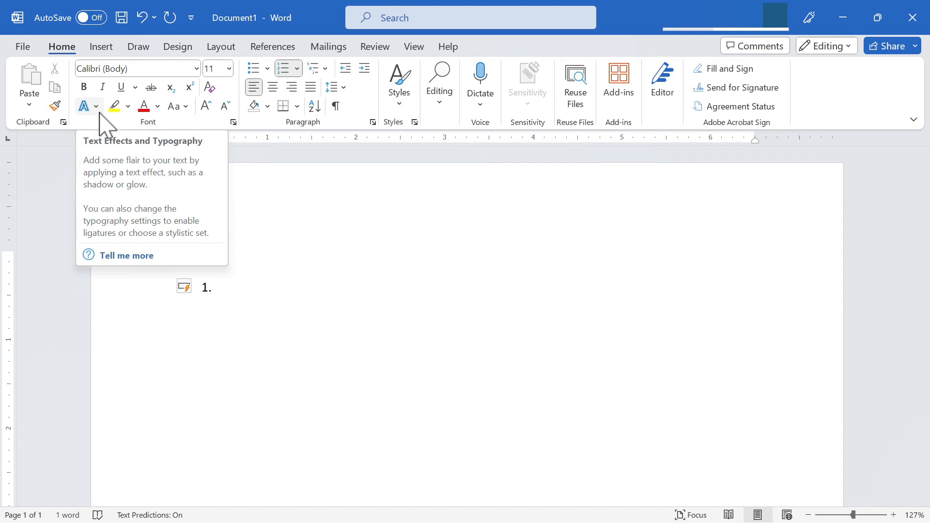
pyautogui.moveTo(35, 56)
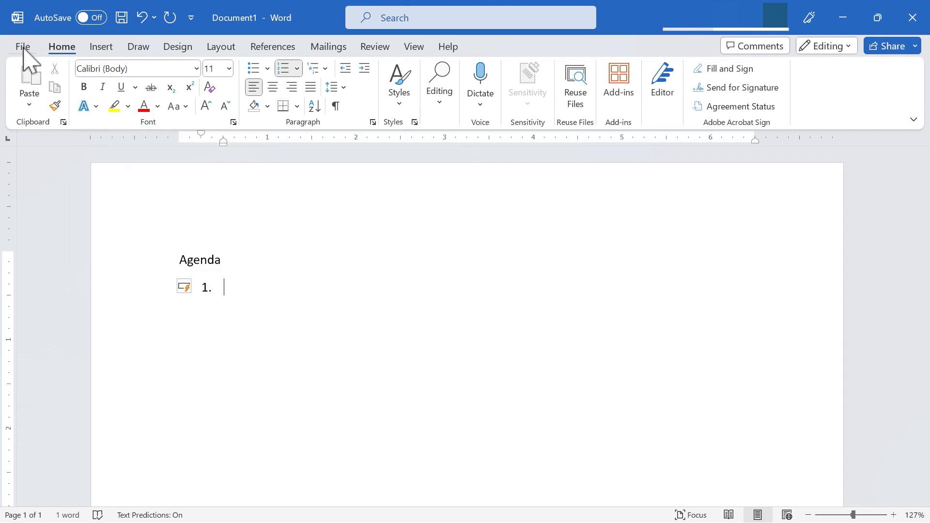
# Browse the online Business templates from File > New.
pyautogui.click(22, 47)
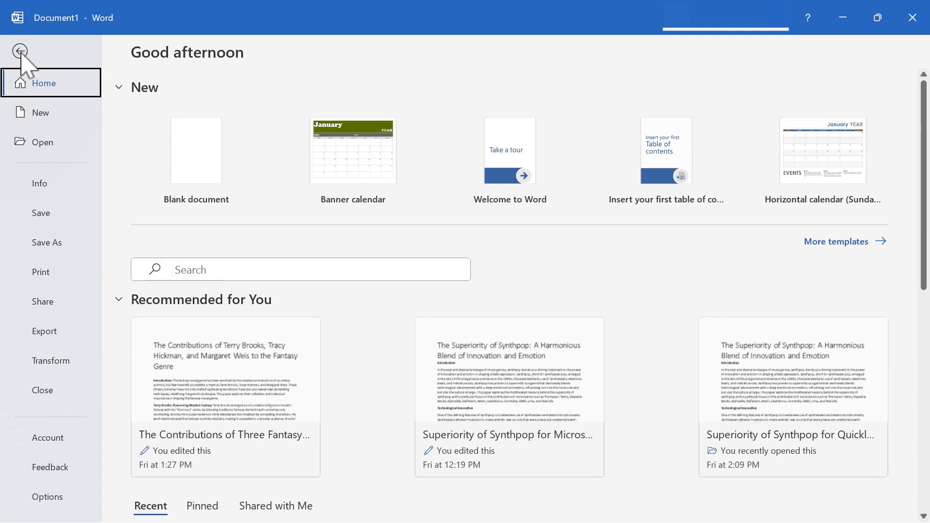
pyautogui.moveTo(195, 160)
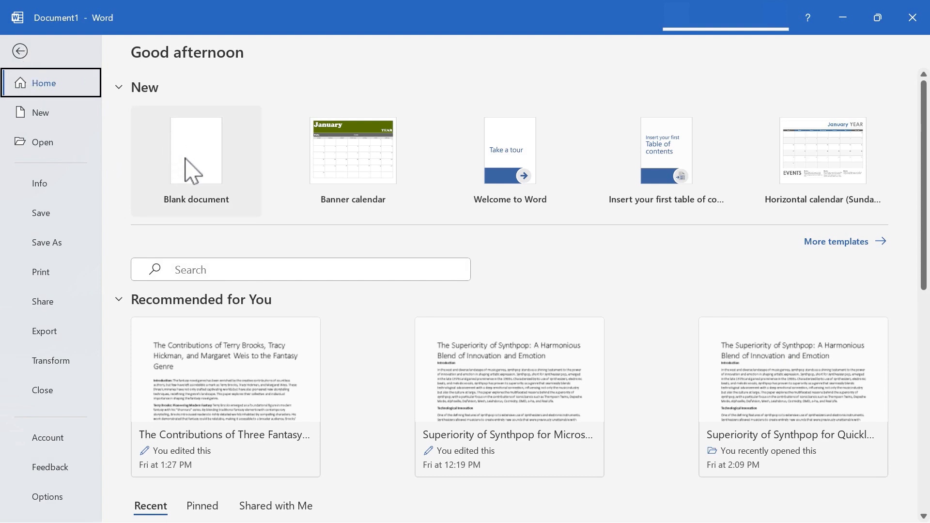
pyautogui.moveTo(835, 242)
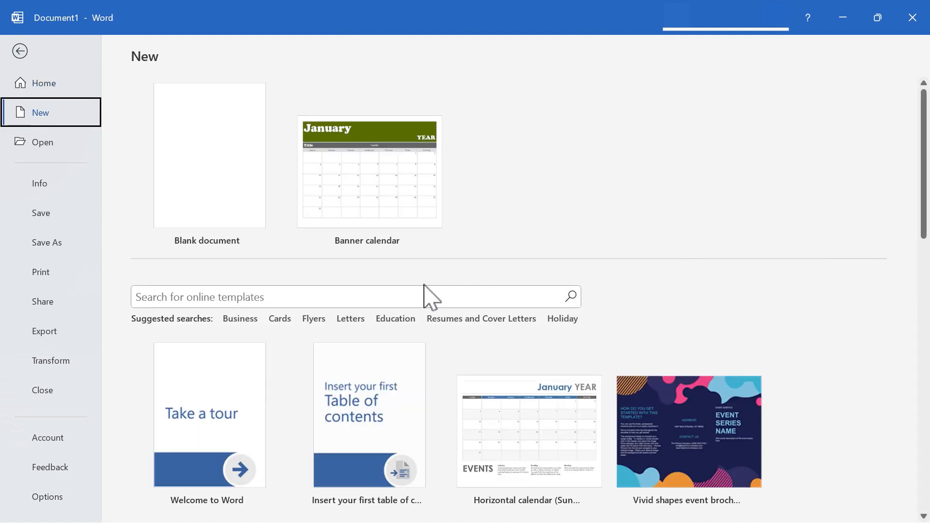
pyautogui.click(241, 318)
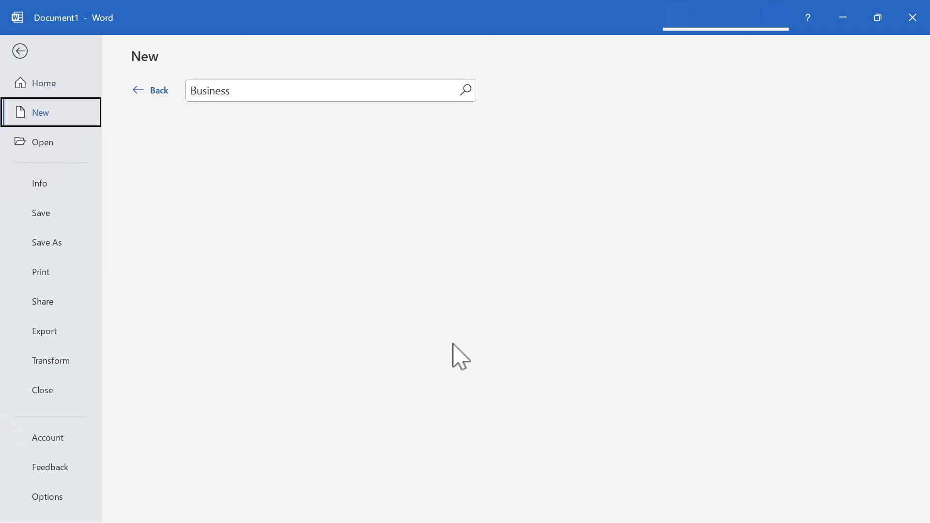
pyautogui.click(465, 90)
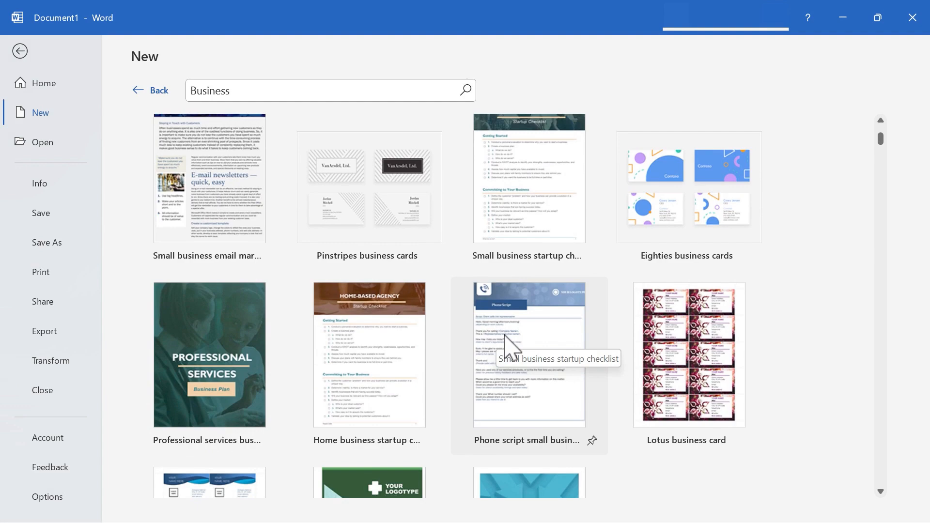
pyautogui.scroll(-3)
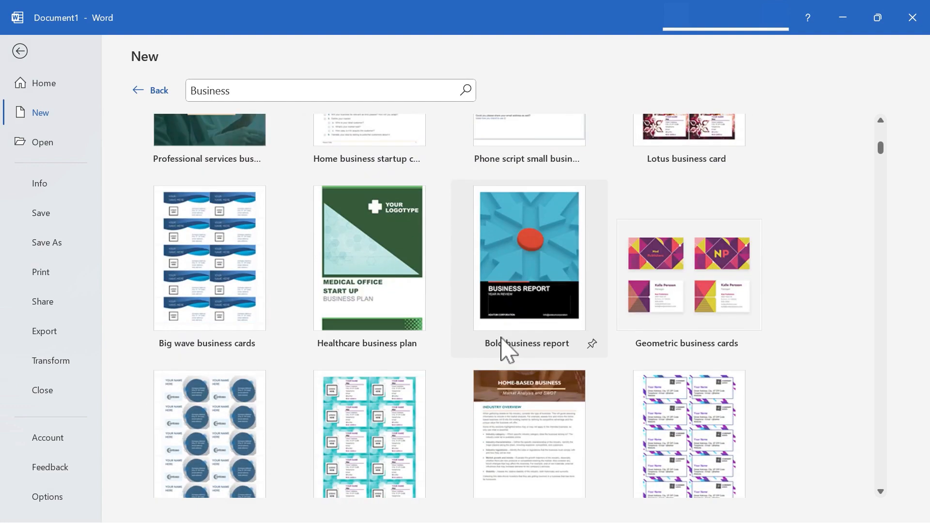
pyautogui.scroll(-3)
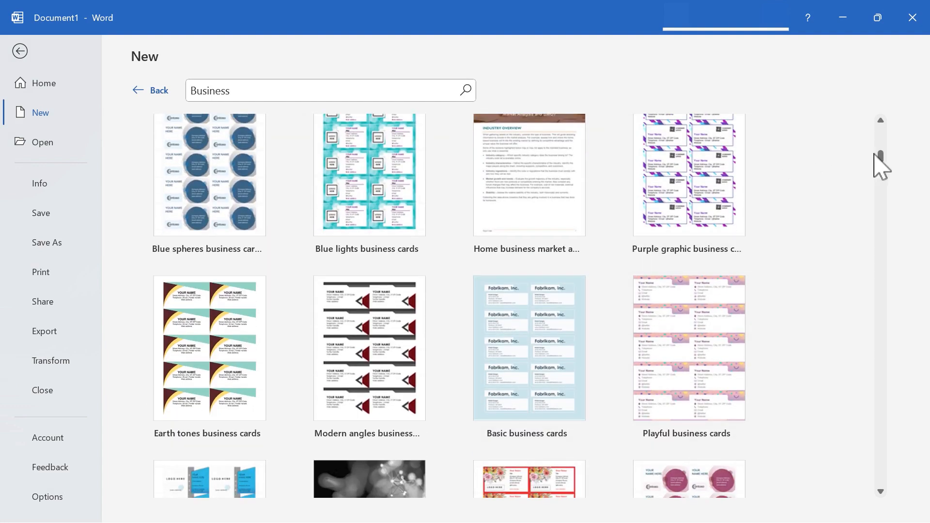
pyautogui.scroll(3)
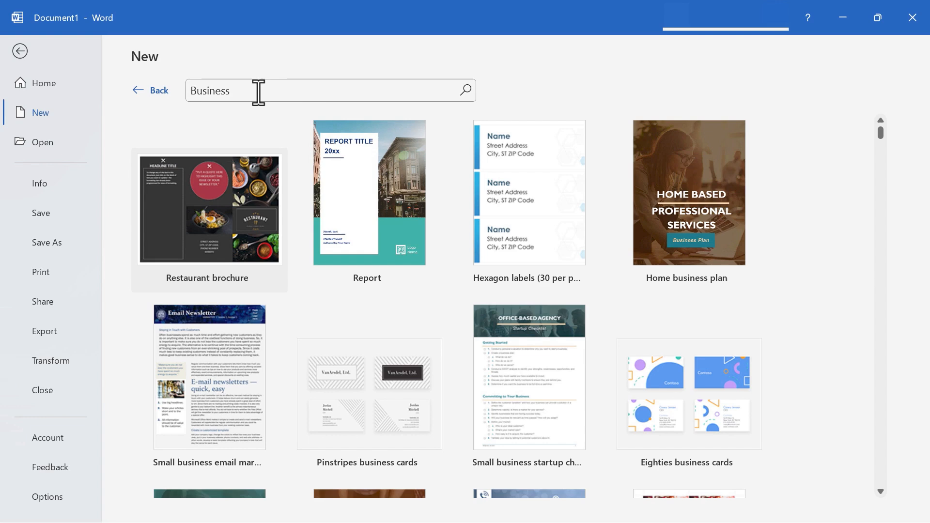
# Search the online templates for 'agenda' and browse the meeting agenda designs.
pyautogui.write('ag')
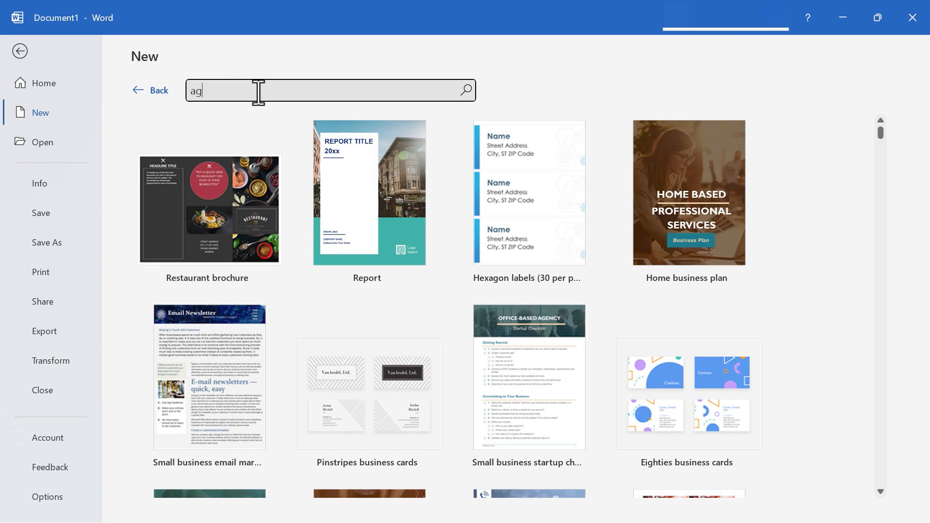
pyautogui.write('enda')
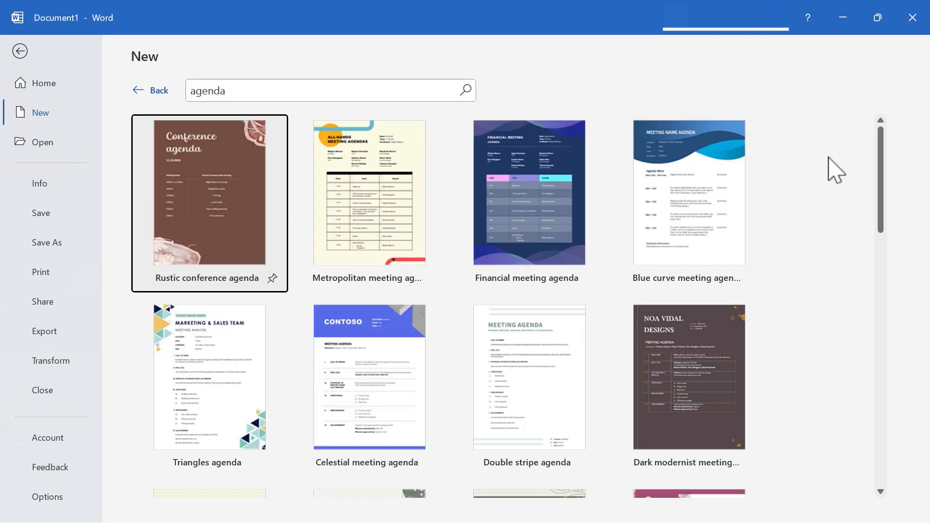
pyautogui.scroll(-3)
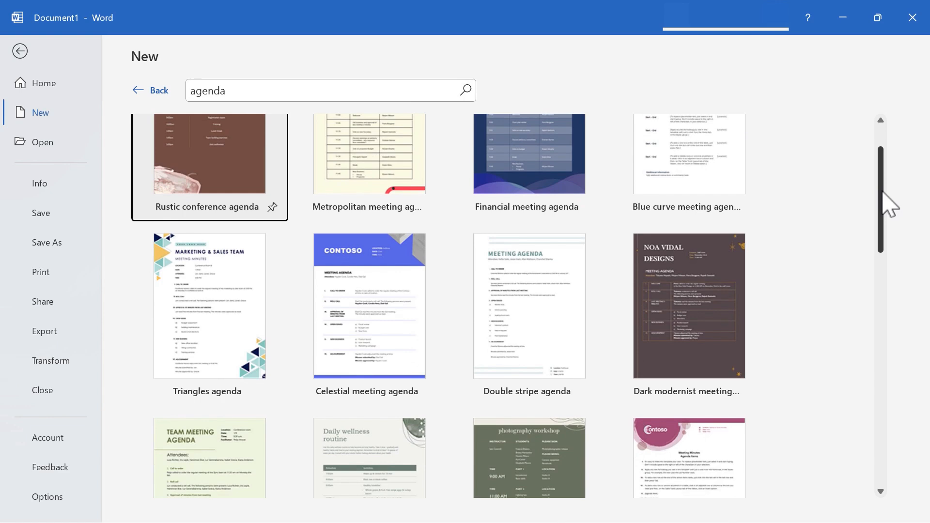
pyautogui.scroll(-3)
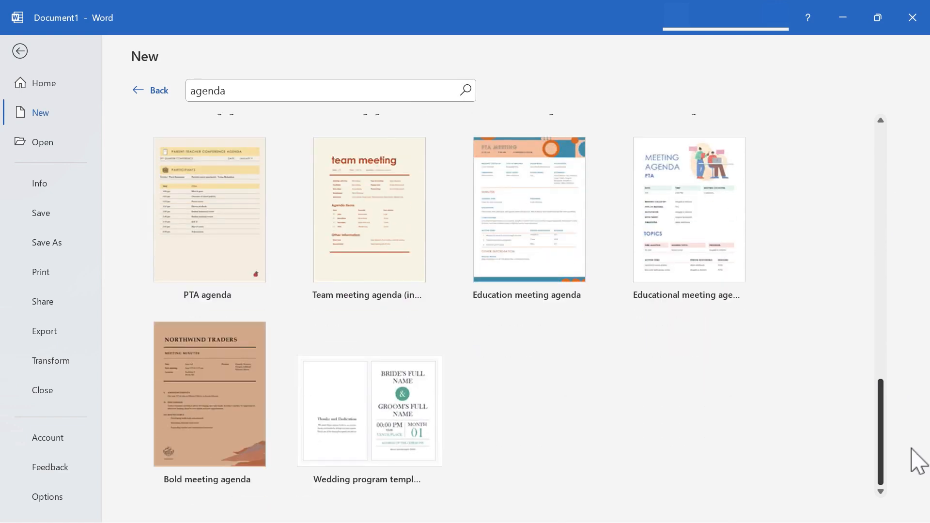
pyautogui.moveTo(903, 442)
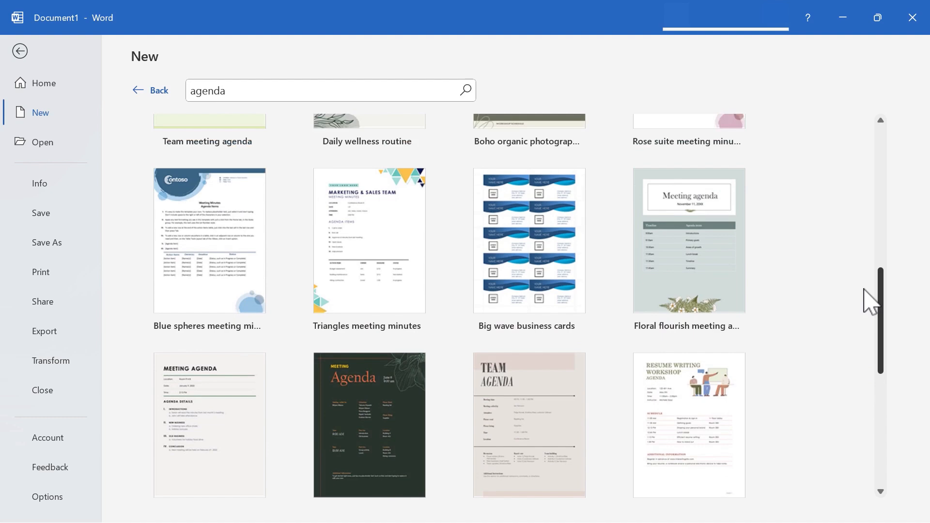
pyautogui.scroll(3)
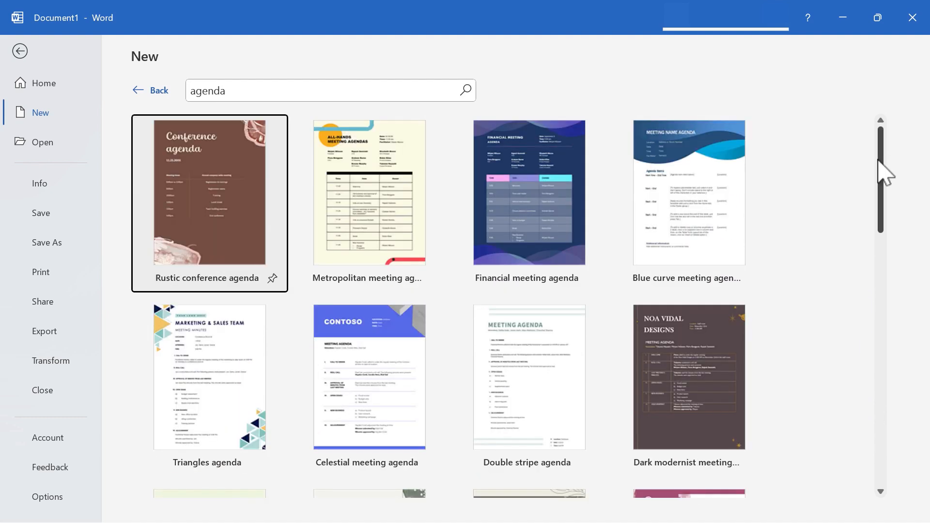
pyautogui.scroll(-3)
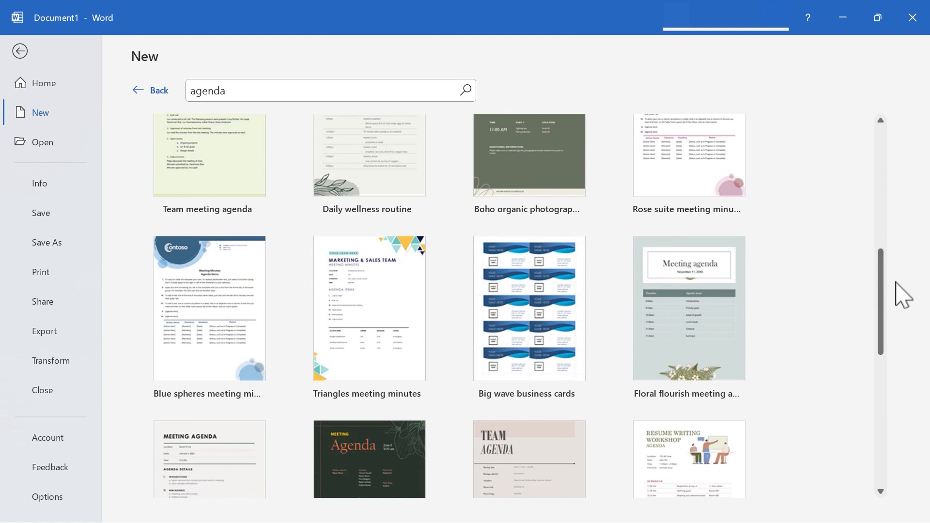
pyautogui.scroll(-3)
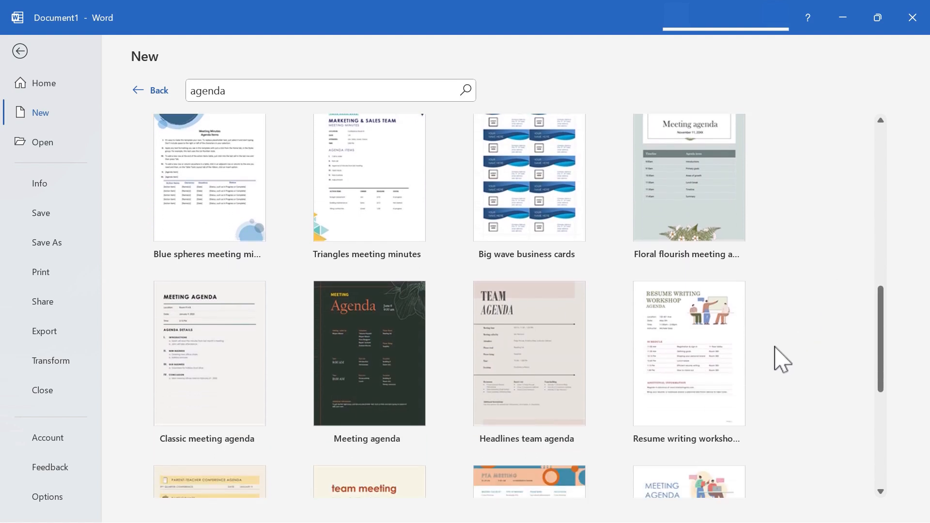
pyautogui.scroll(-3)
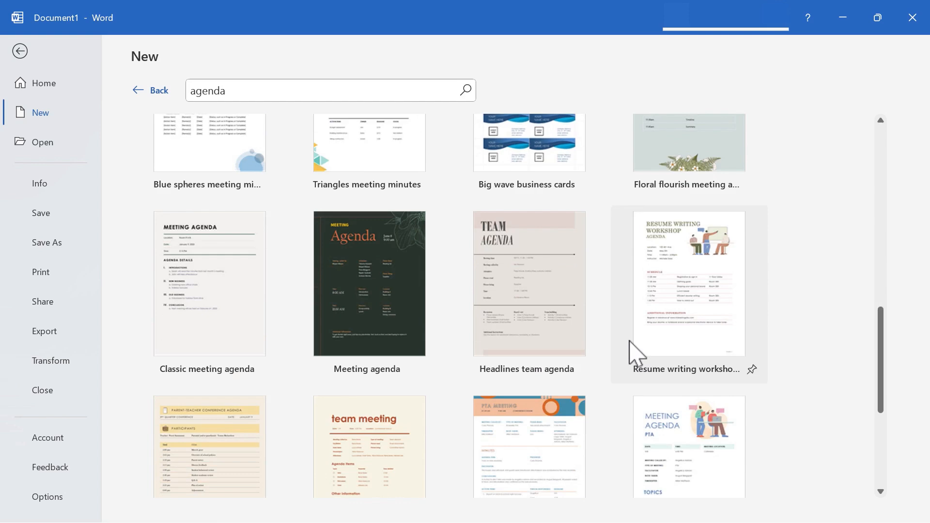
pyautogui.scroll(3)
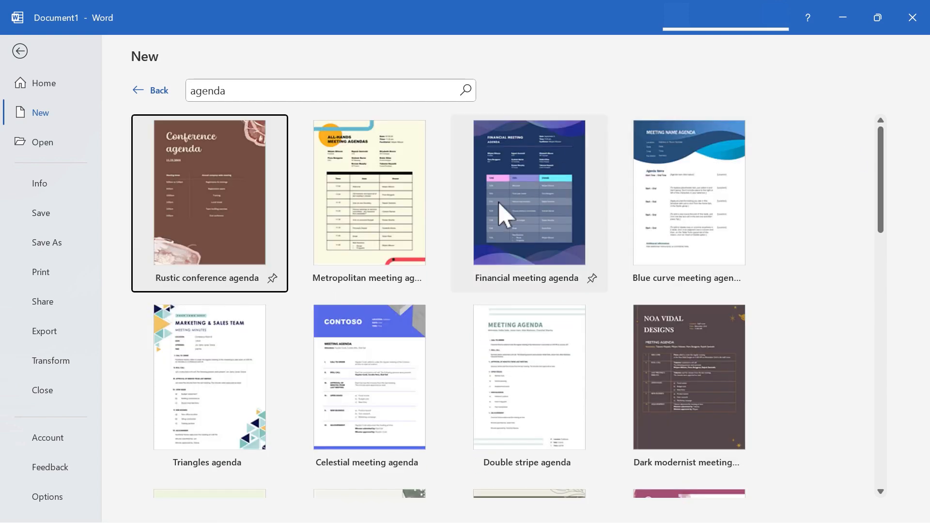
pyautogui.moveTo(237, 478)
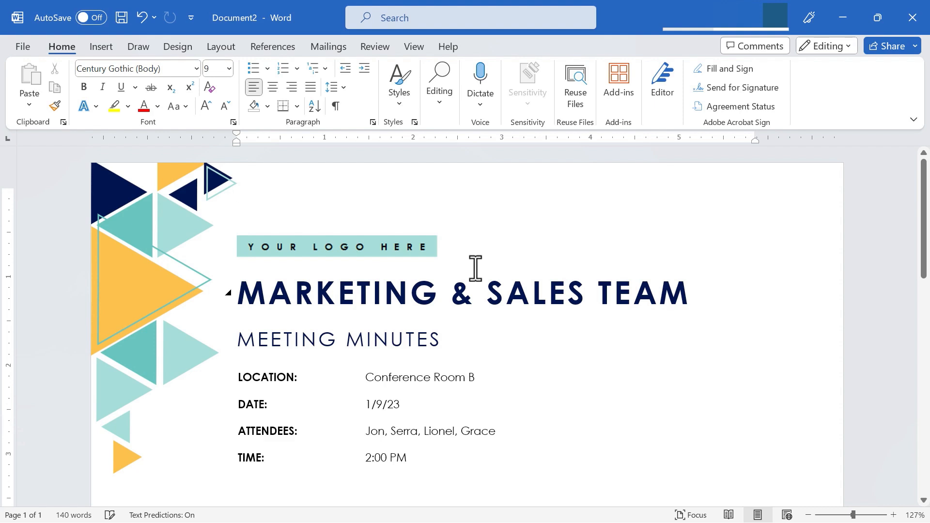
# Create a document from the Triangles agenda template and select its YOUR LOGO HERE placeholder.
pyautogui.click(238, 195)
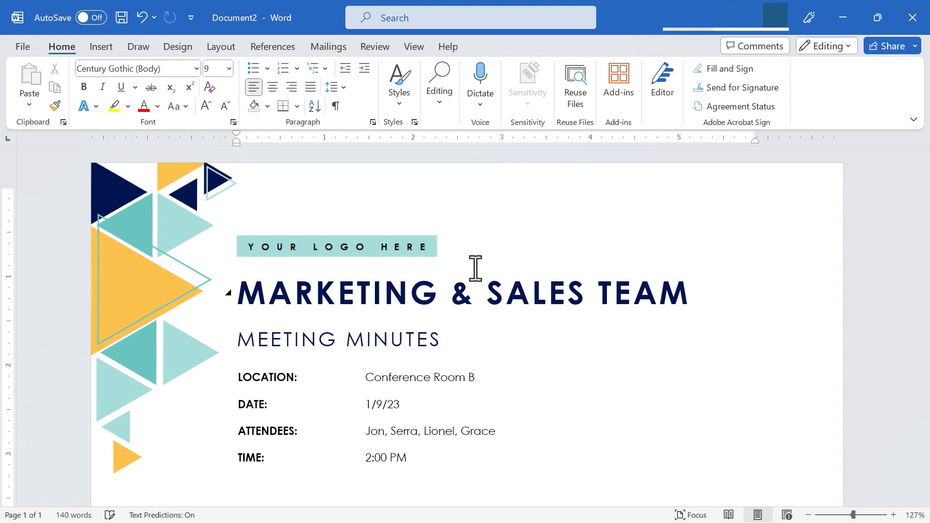
pyautogui.moveTo(465, 263)
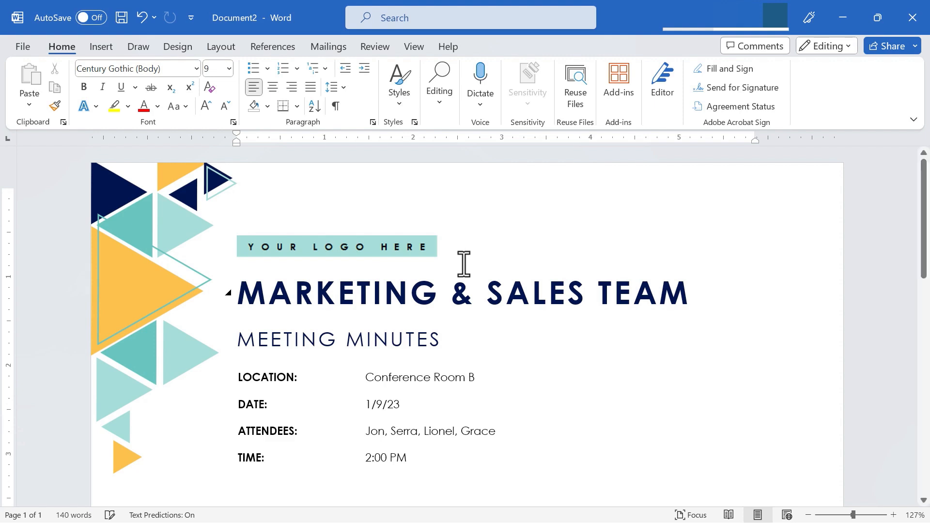
pyautogui.moveTo(377, 298)
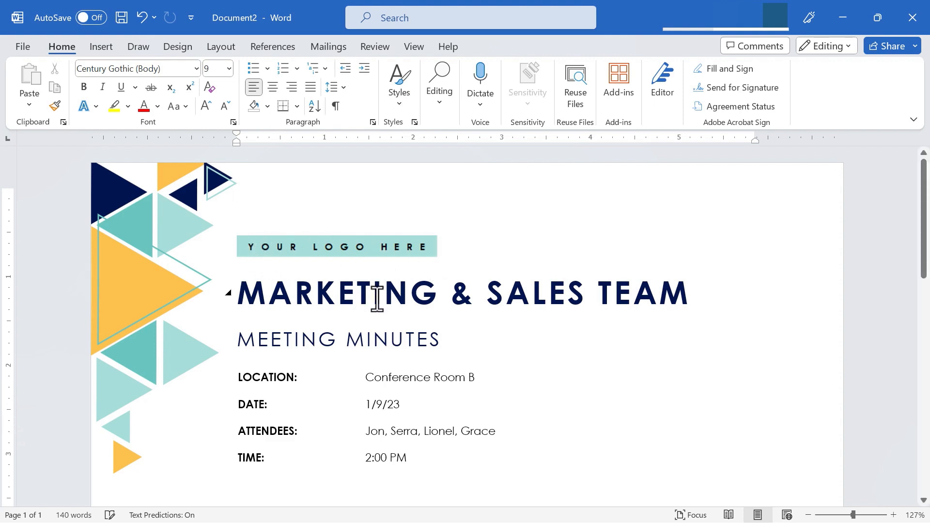
pyautogui.click(336, 246)
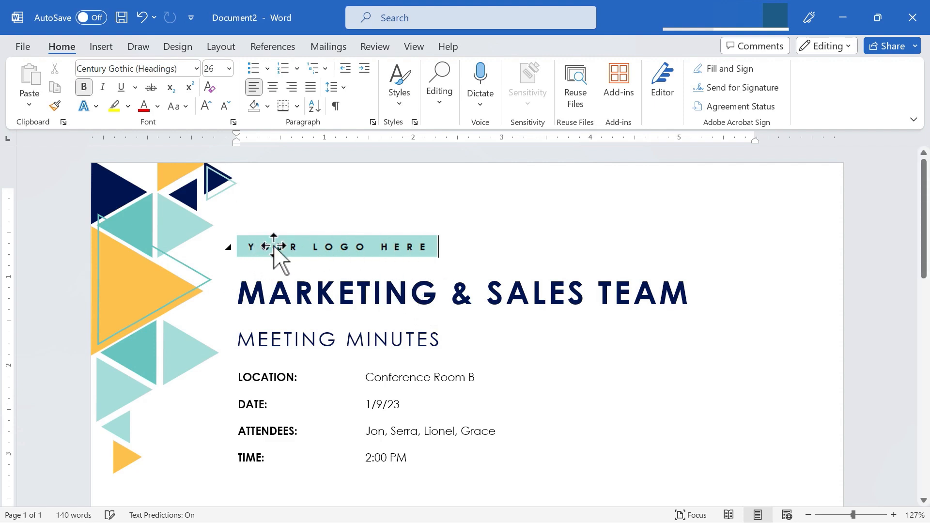
pyautogui.moveTo(353, 263)
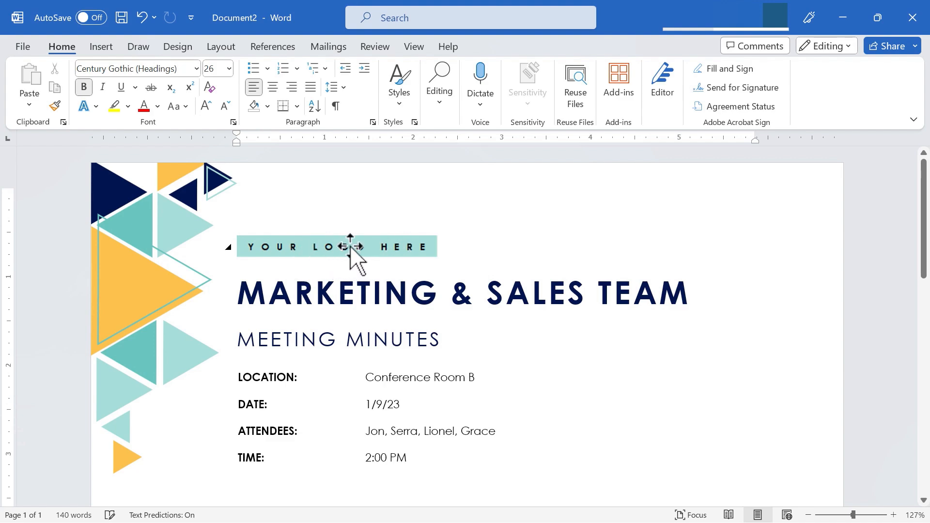
pyautogui.click(336, 246)
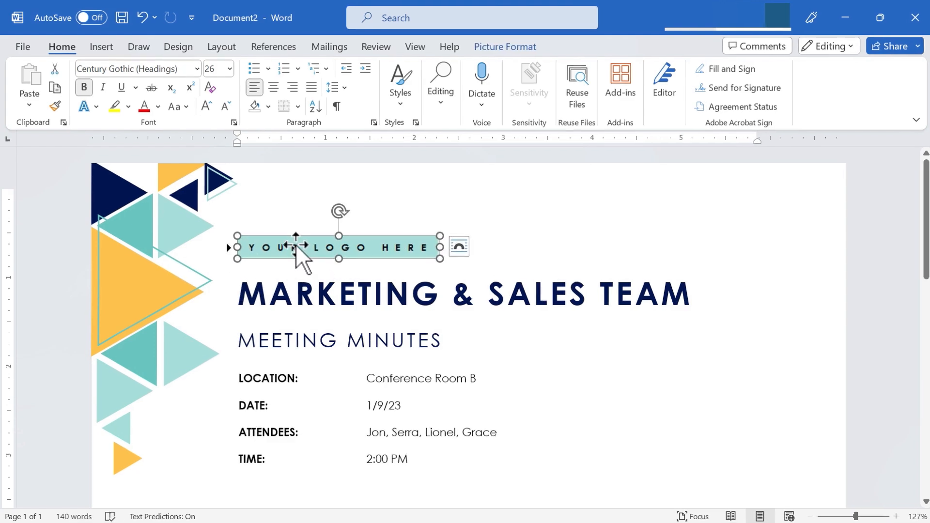
# Show the Insert commands with the Pictures source choices.
pyautogui.click(101, 46)
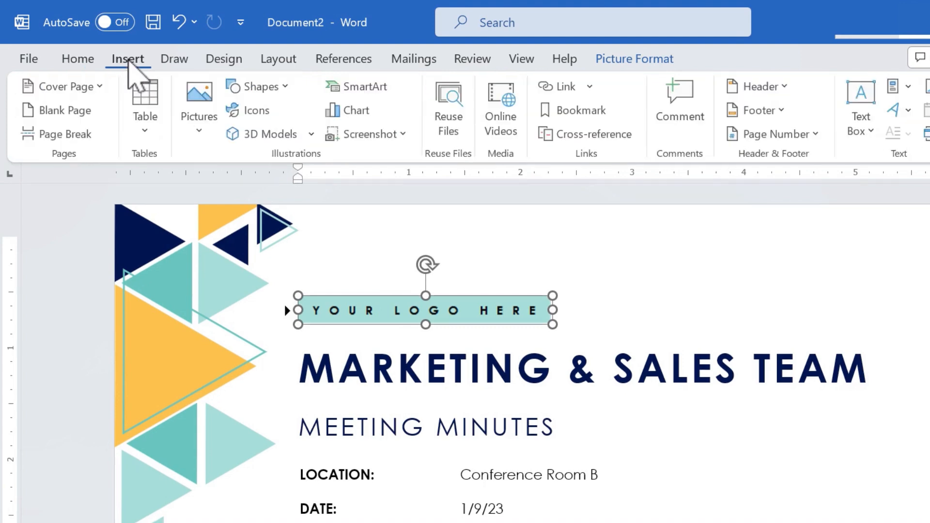
pyautogui.moveTo(295, 170)
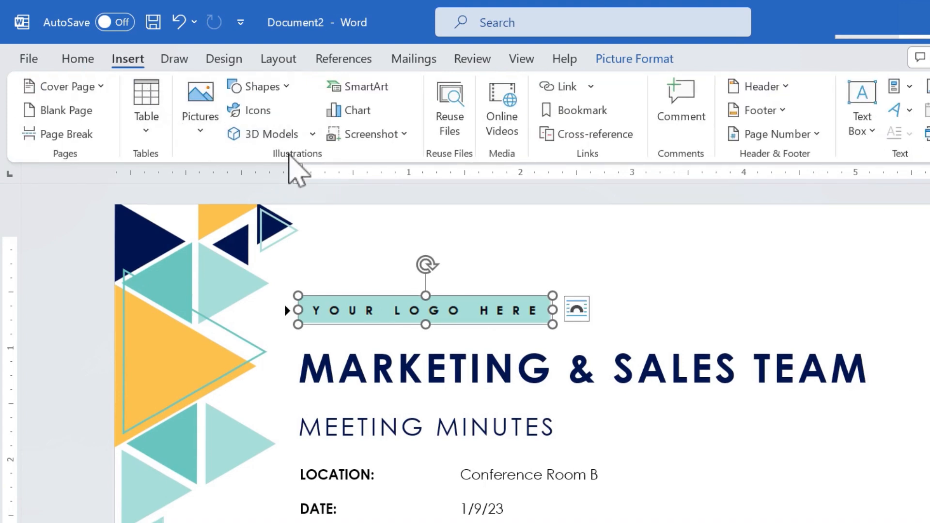
pyautogui.moveTo(199, 98)
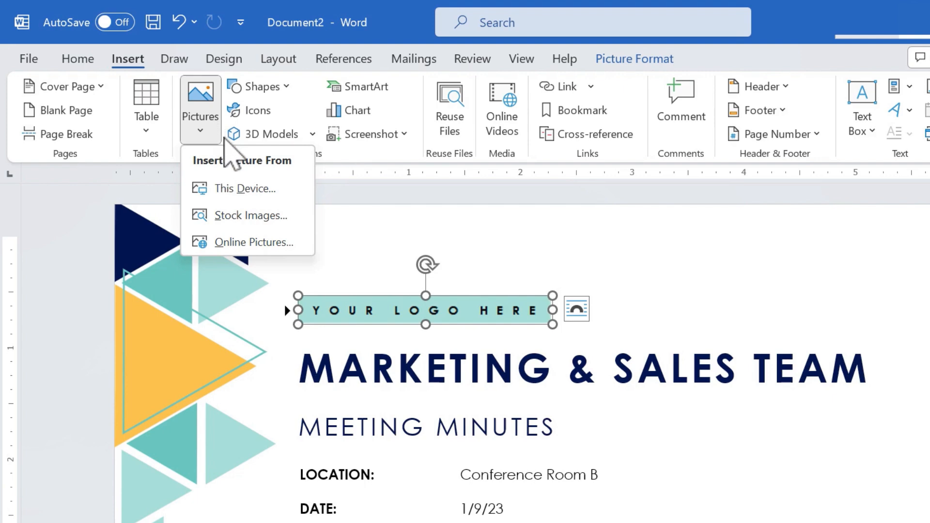
pyautogui.moveTo(245, 188)
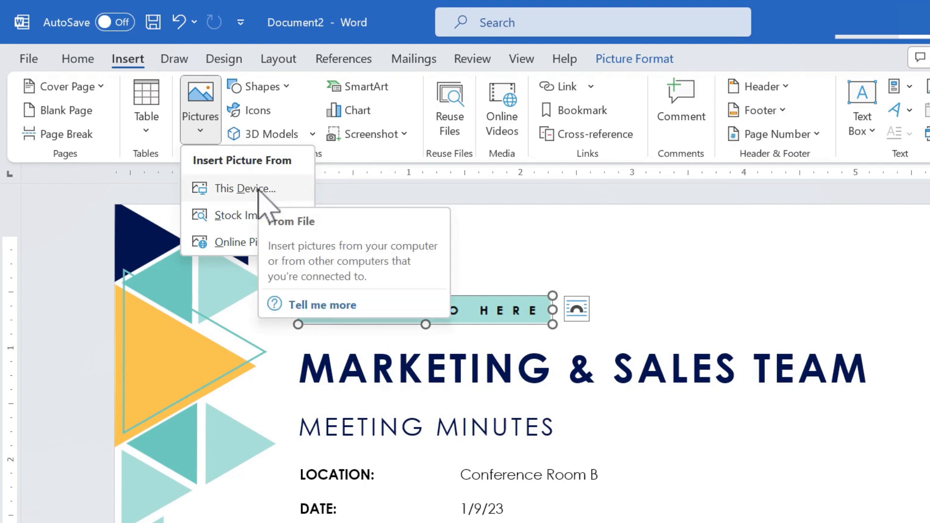
pyautogui.moveTo(249, 215)
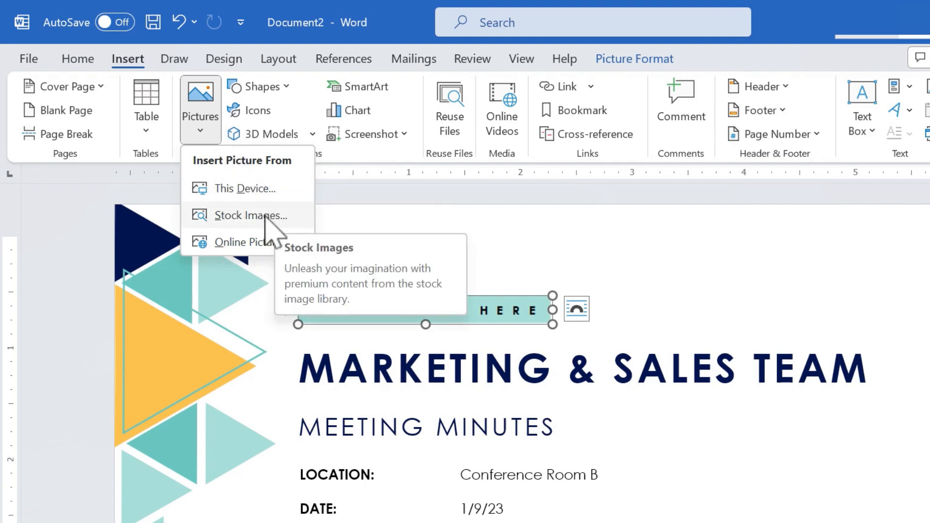
pyautogui.moveTo(249, 237)
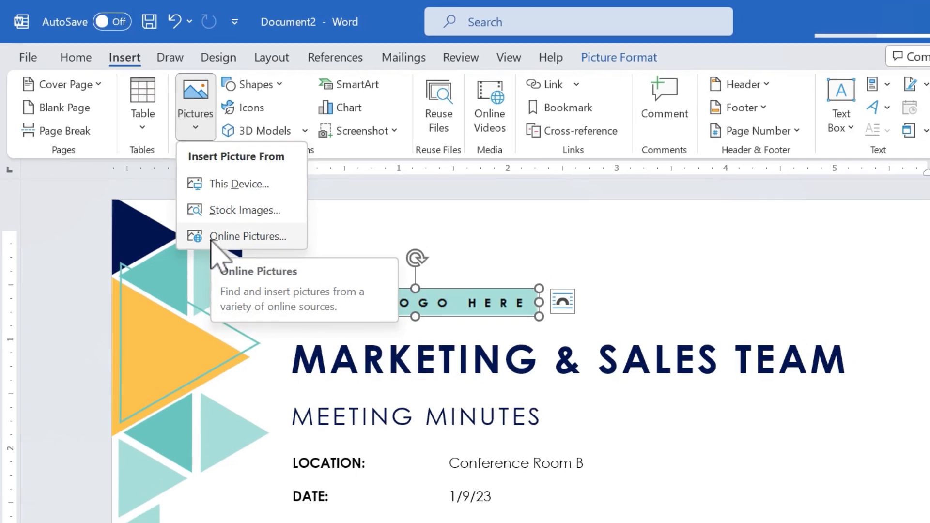
# Insert the gold lion image from an Online Pictures search for 'lion icon' and size it as the logo.
pyautogui.click(249, 237)
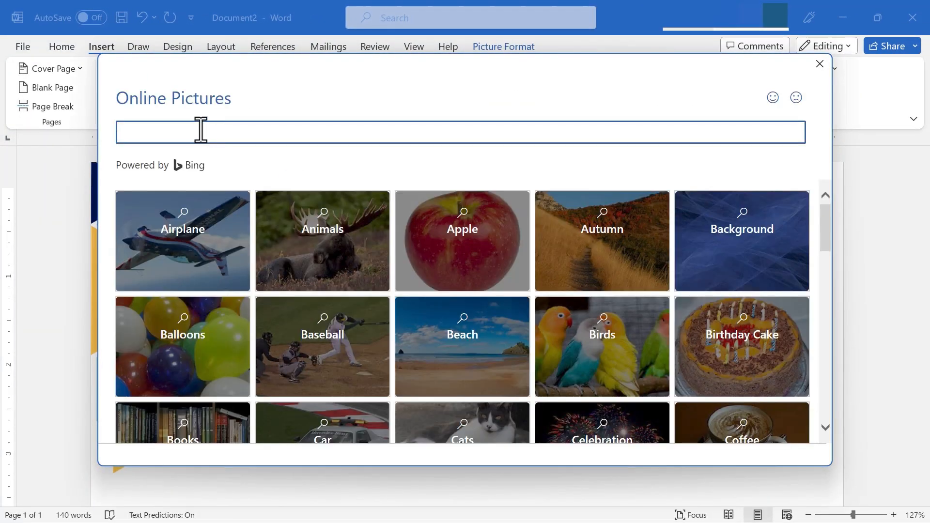
pyautogui.write('lion icon')
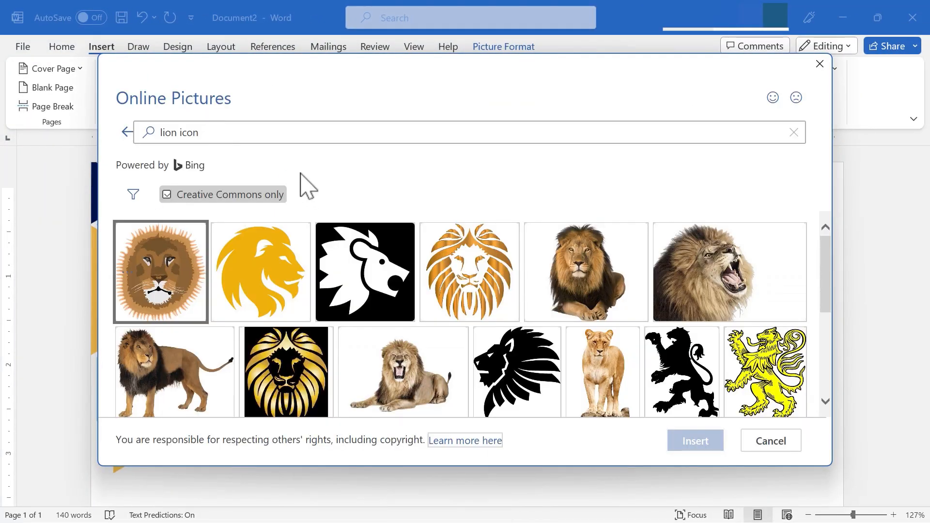
pyautogui.click(770, 440)
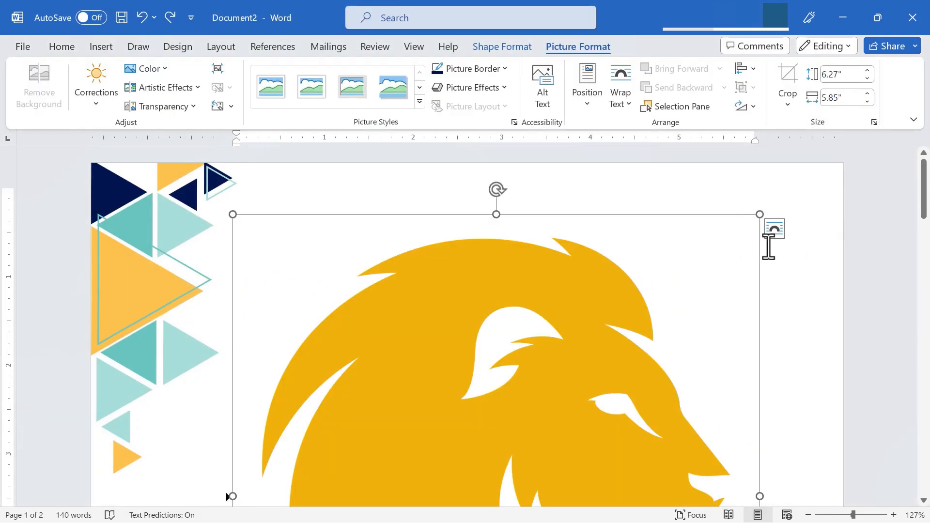
pyautogui.moveTo(760, 213)
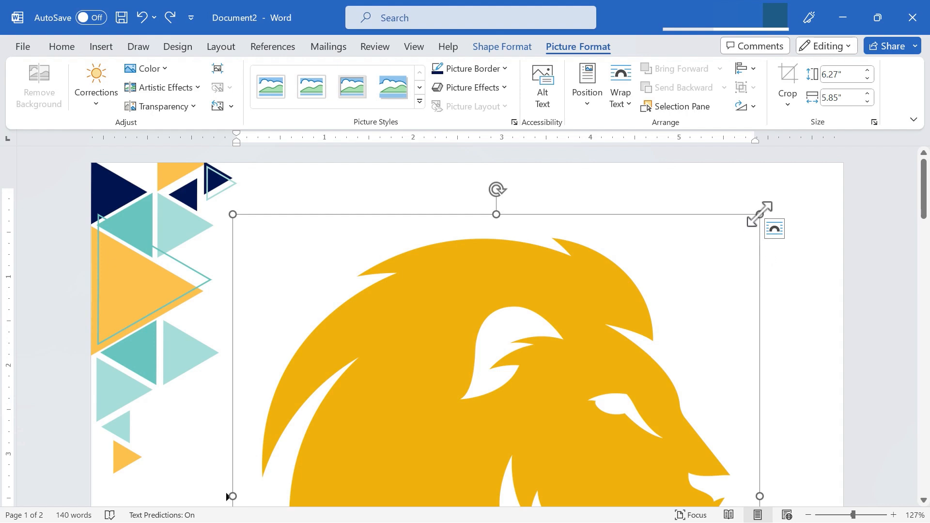
pyautogui.moveTo(670, 284)
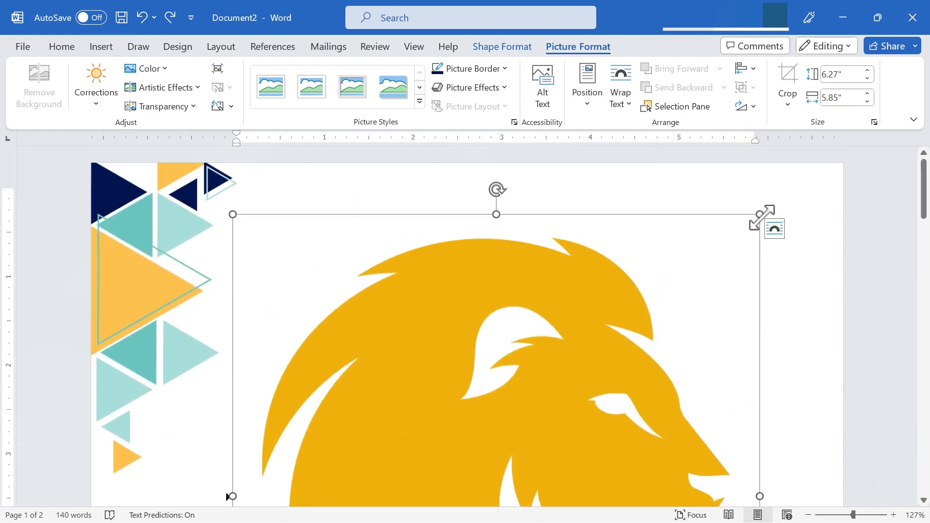
pyautogui.press('shift')
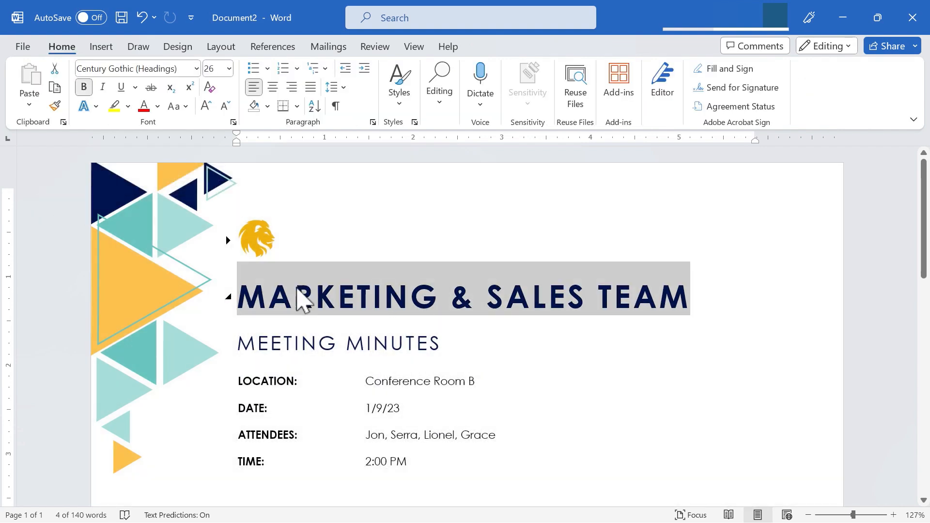
pyautogui.moveTo(311, 308)
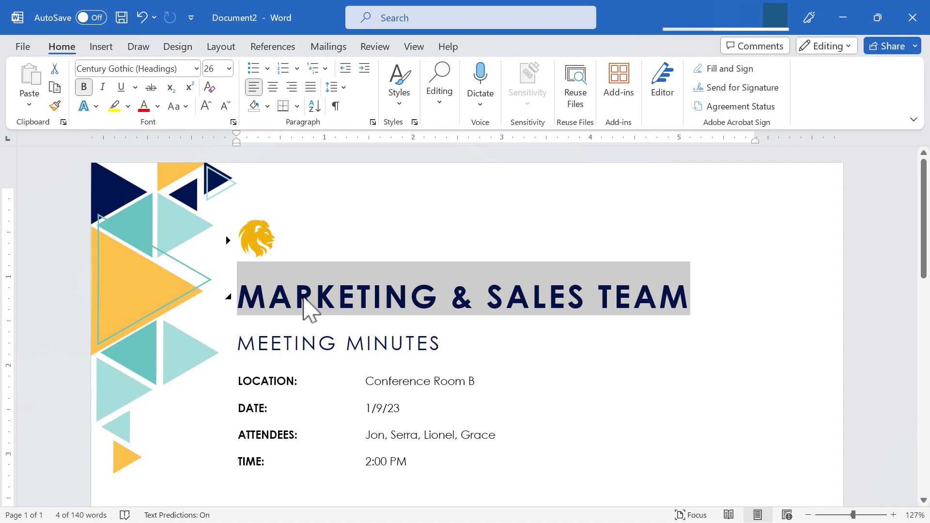
pyautogui.moveTo(723, 249)
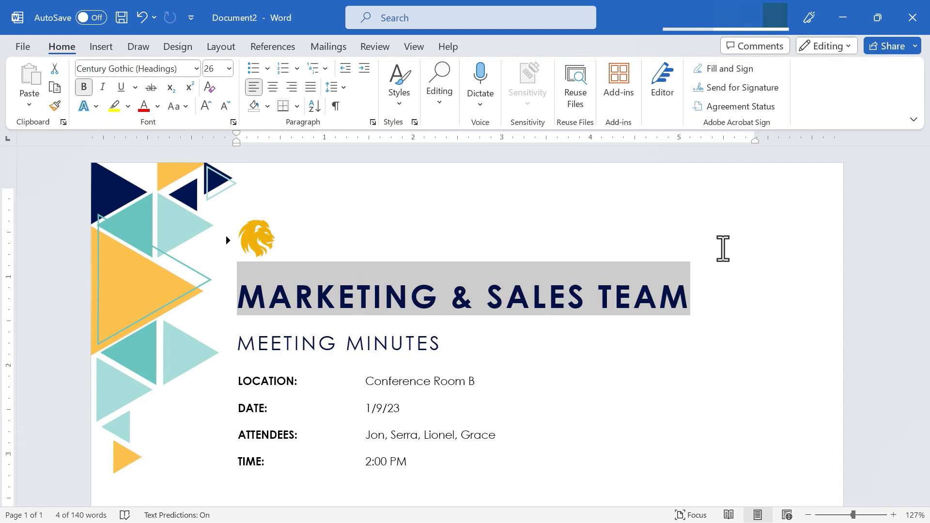
# Overwrite the MARKETING & SALES TEAM title with FACULTY MEETING.
pyautogui.write('FACULTY')
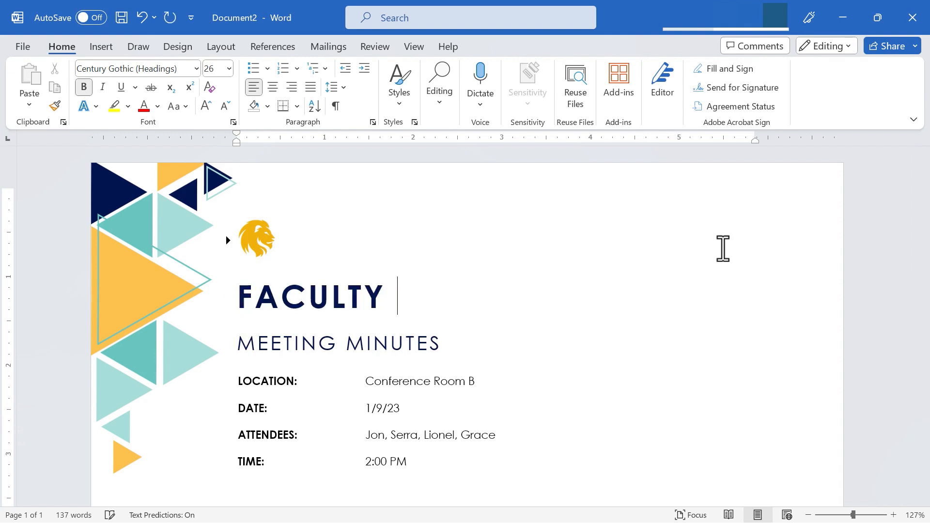
pyautogui.write('MEETING')
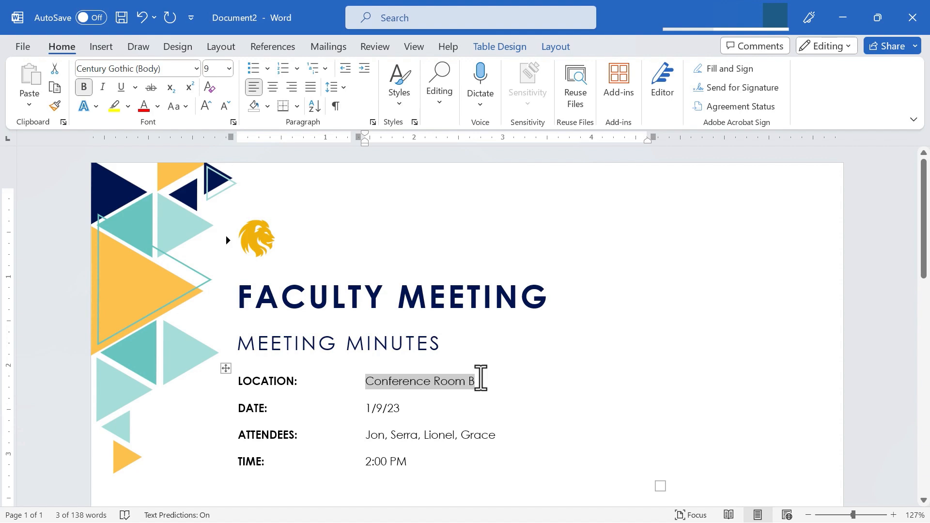
# Set the location to SCHOOL LIBRARY and clear the meeting date.
pyautogui.write('SCHOOL')
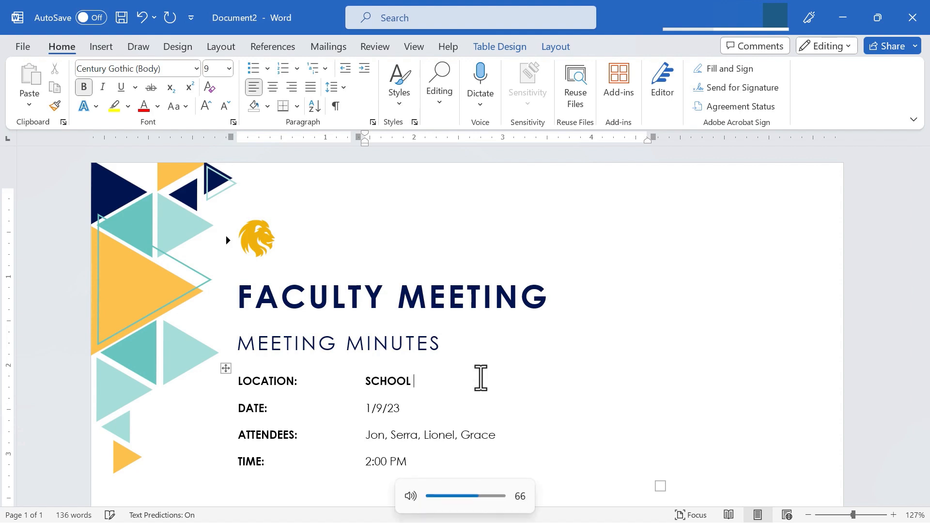
pyautogui.write('LIBRARY')
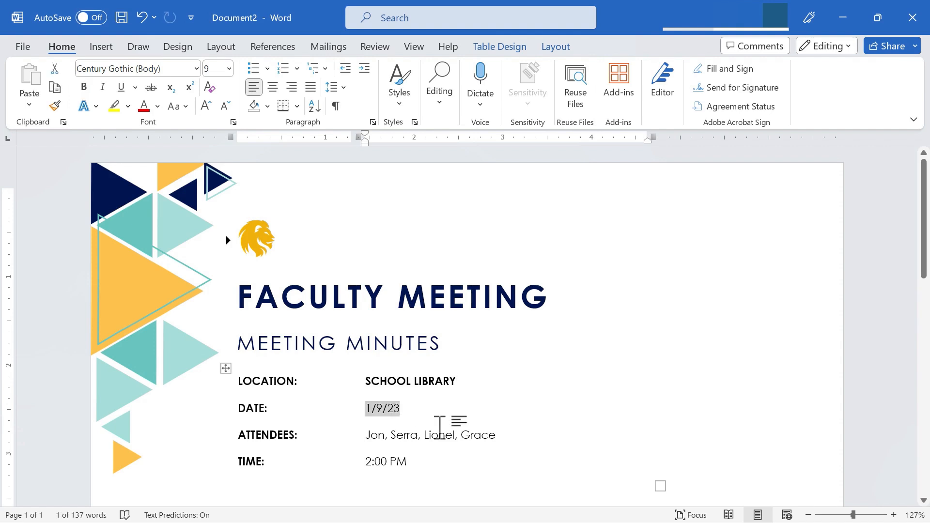
pyautogui.press('Delete')
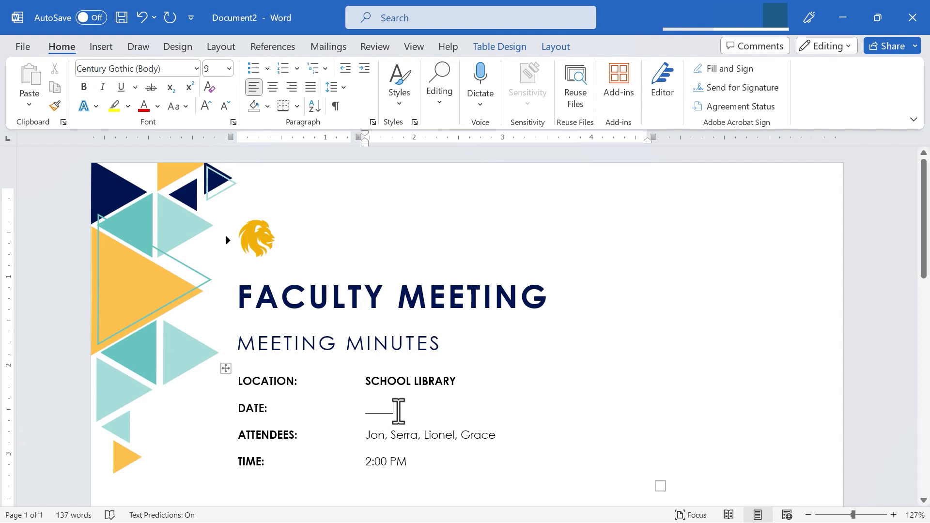
pyautogui.moveTo(400, 448)
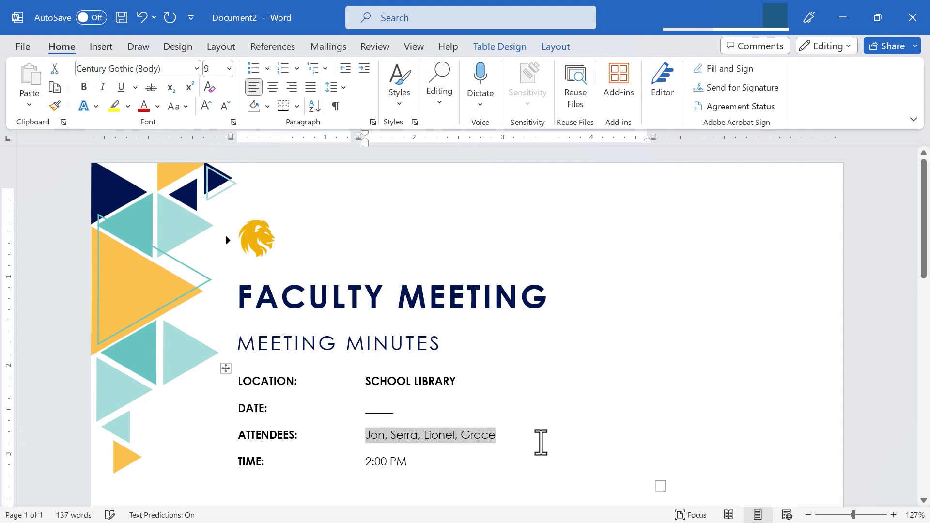
# Set the attendees to Faculty, administration and the time to 3:00 PM.
pyautogui.write('Faculty')
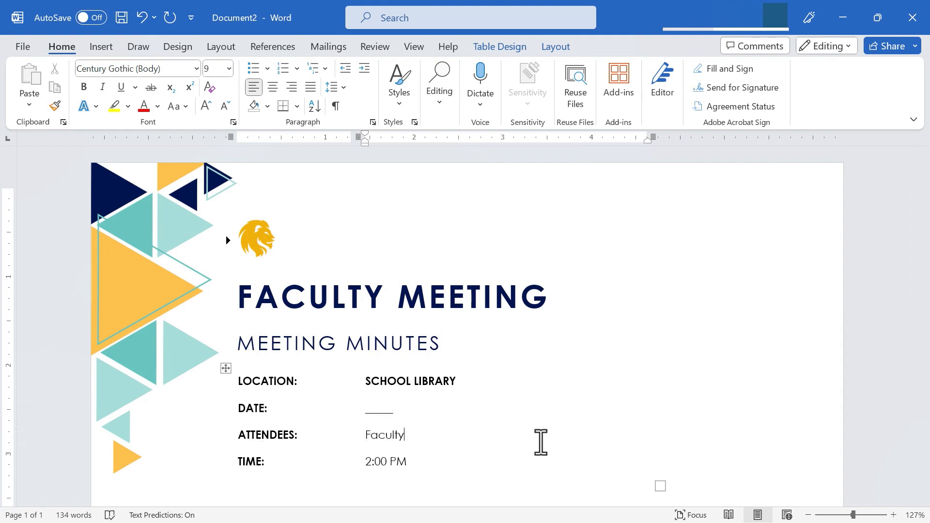
pyautogui.write(', administration')
pyautogui.click(399, 461)
pyautogui.write('3')
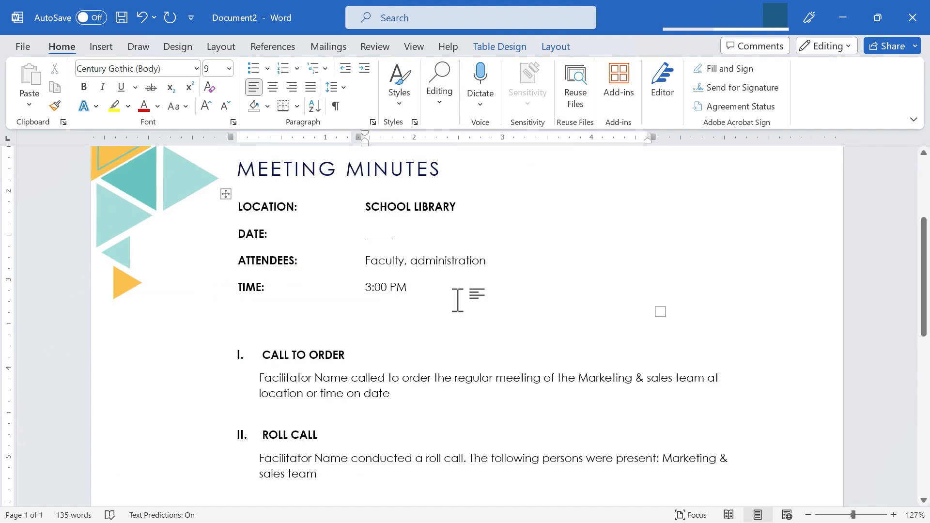
pyautogui.moveTo(444, 335)
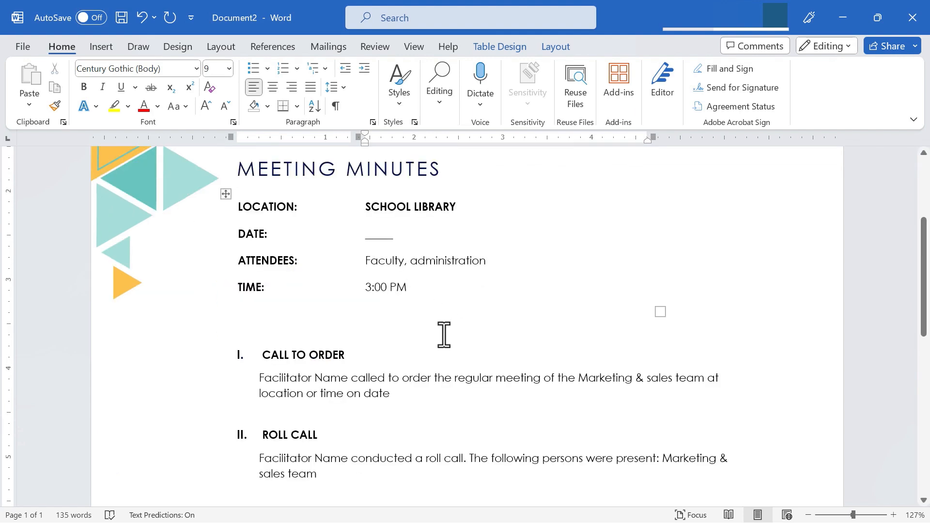
pyautogui.click(406, 287)
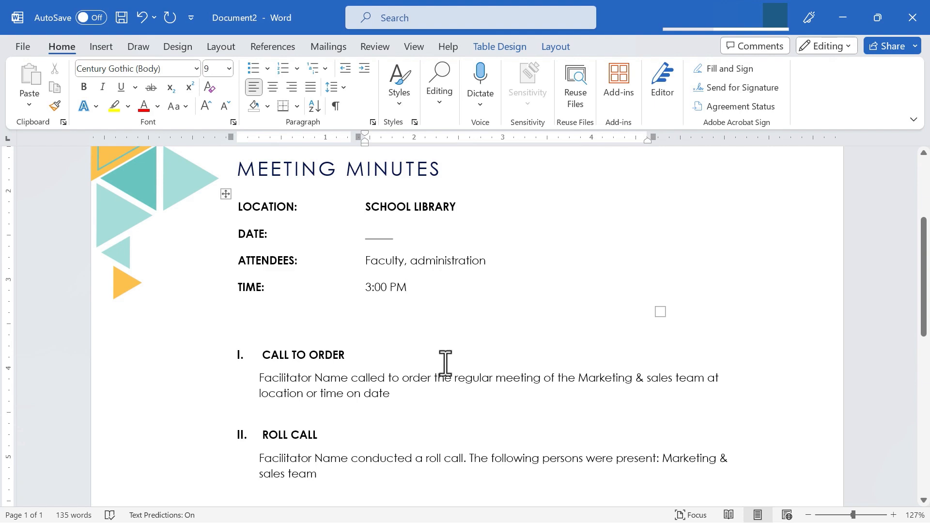
pyautogui.scroll(-3)
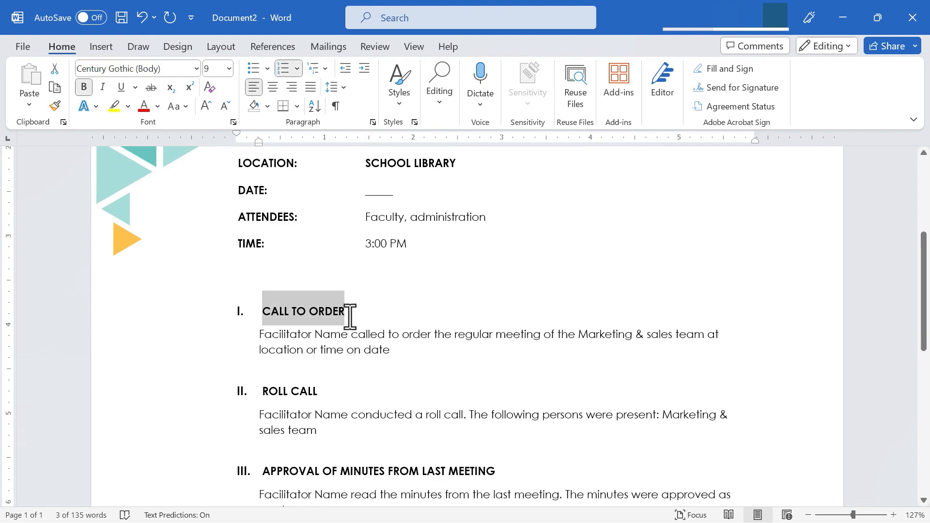
# Rename CALL TO ORDER to WELCOME with New faculty members and Special guests lines, removing the roll call wording.
pyautogui.write('WELCOME')
pyautogui.click(489, 342)
pyautogui.write('New faculty')
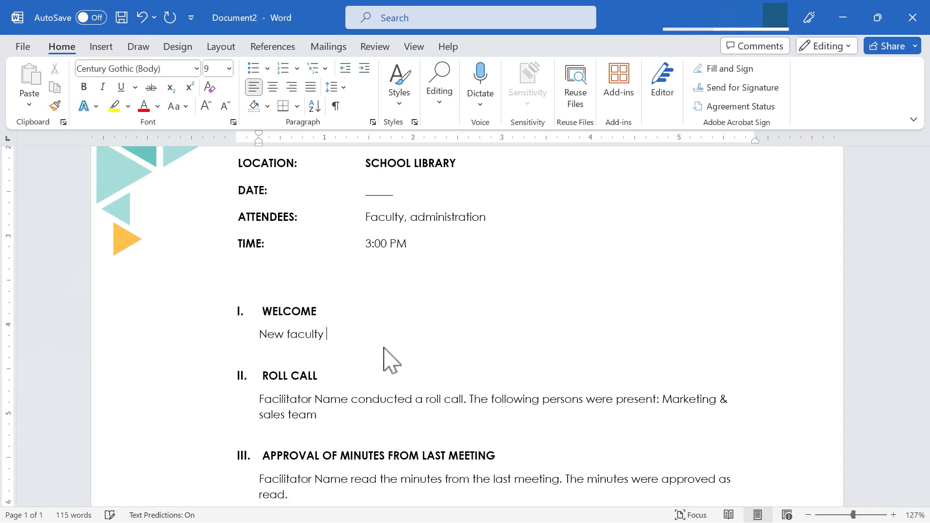
pyautogui.write('members:')
pyautogui.write('Special guests:')
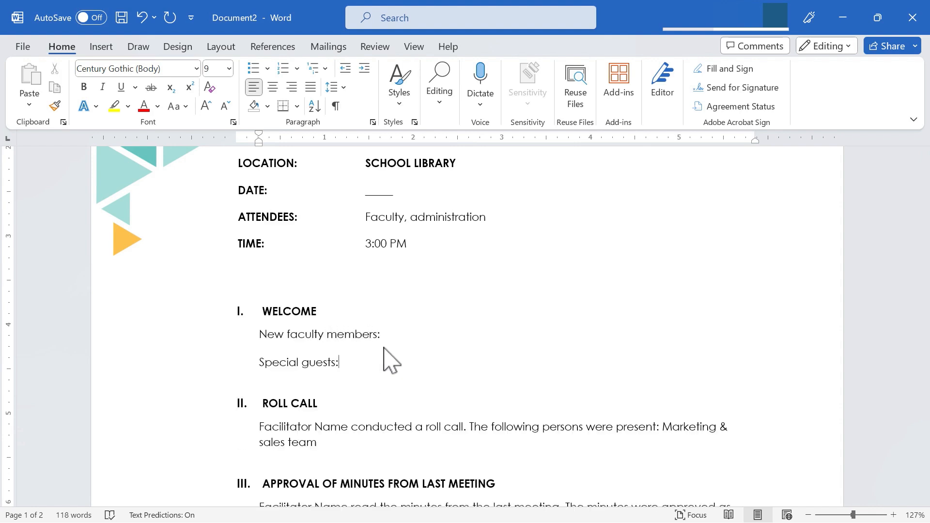
pyautogui.scroll(-3)
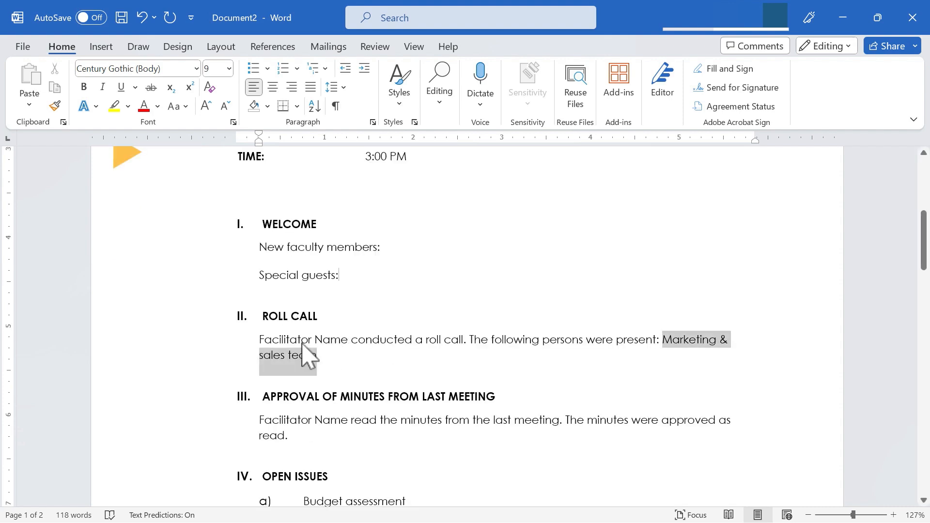
pyautogui.press('Delete')
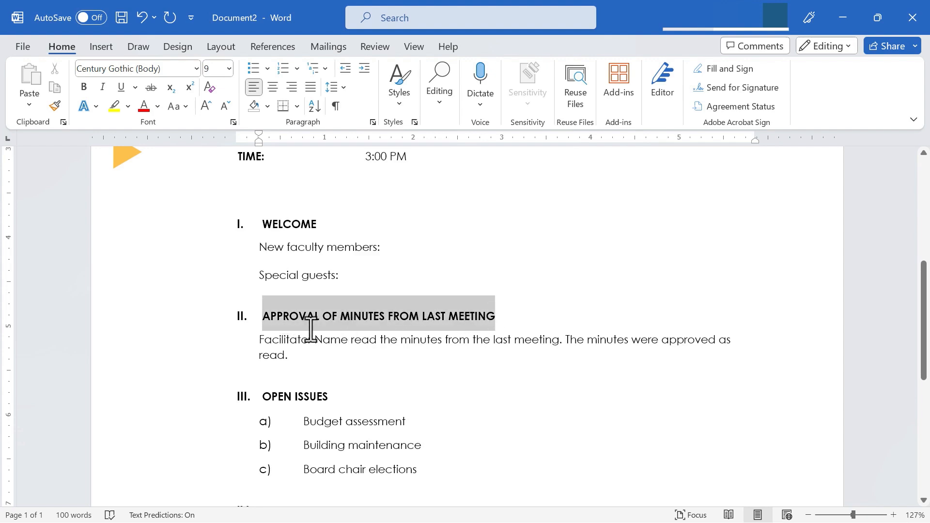
# Retitle section II REVIEW AND FOLLOW-UP OF LAST MEETING with Report 1–3 lines and blank Open Issues items.
pyautogui.write('REVIEW AND FOLLOW-UP OF LAST MEETING')
pyautogui.click(495, 347)
pyautogui.write('Report 1')
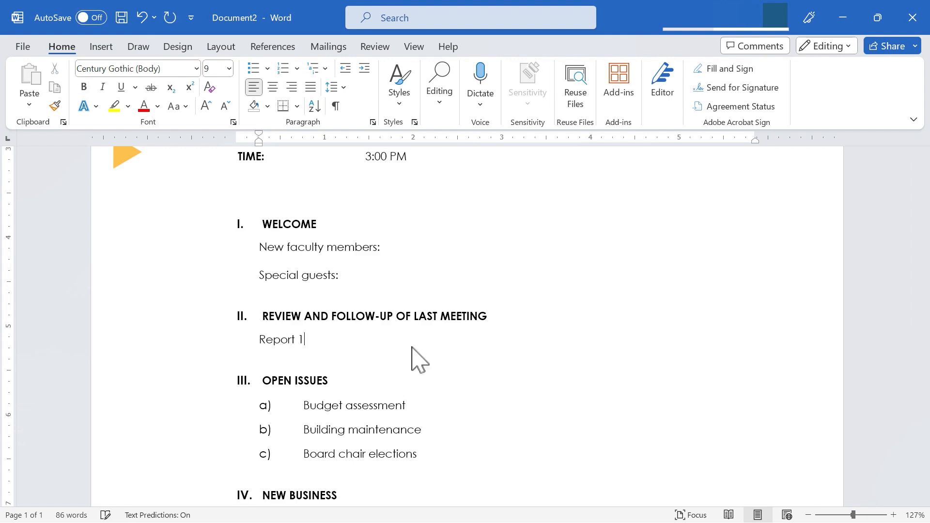
pyautogui.write(':')
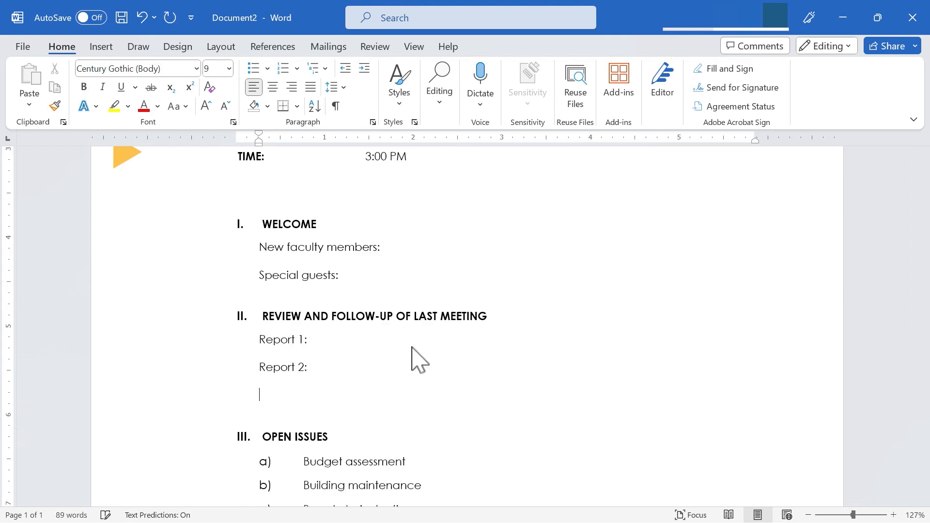
pyautogui.write('Report 3:')
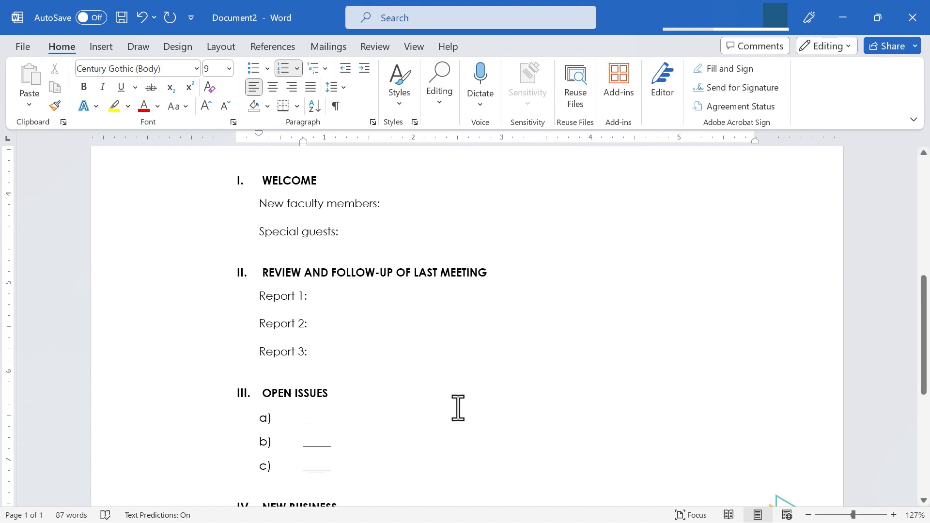
pyautogui.moveTo(419, 440)
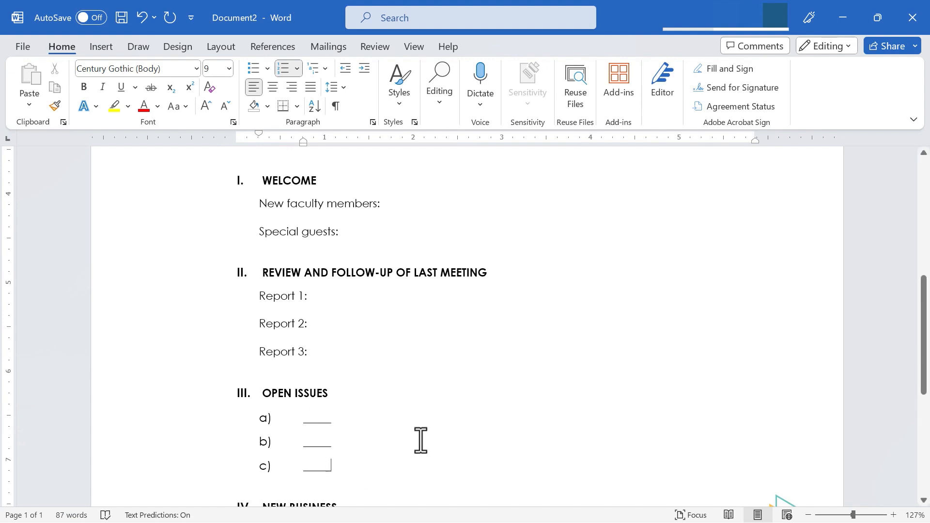
pyautogui.scroll(-3)
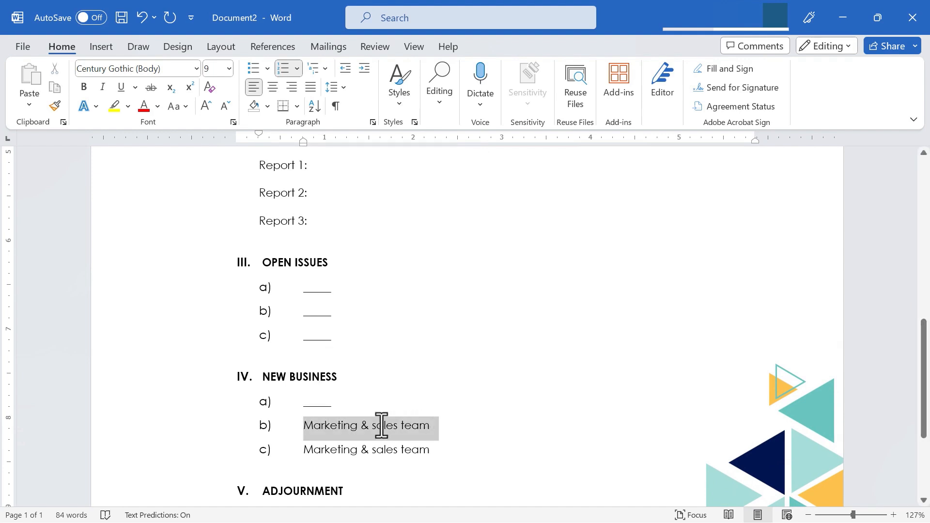
# Blank the New Business items and retitle section V as ASSIGNMENTS with Assignment 1:, 2:, 3: lines.
pyautogui.press('Delete')
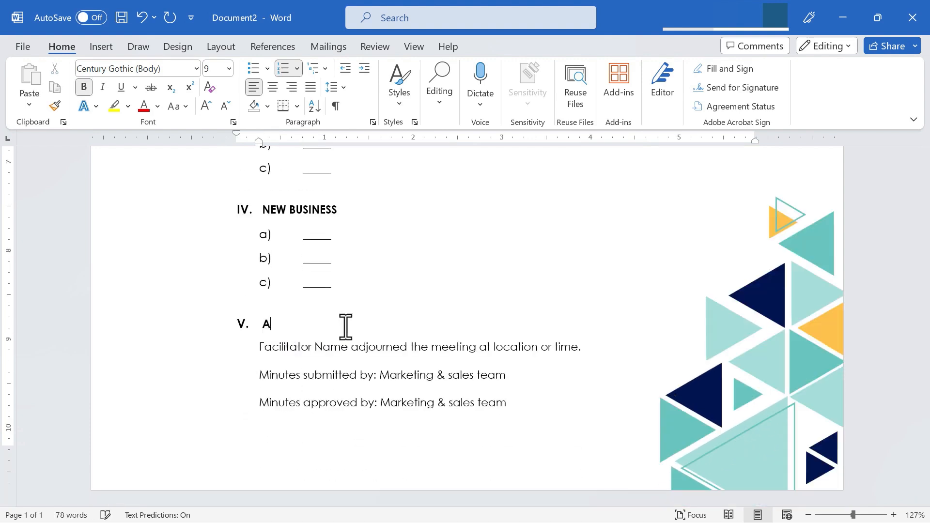
pyautogui.write('SSIGNMENTS')
pyautogui.click(382, 402)
pyautogui.write('Assignment')
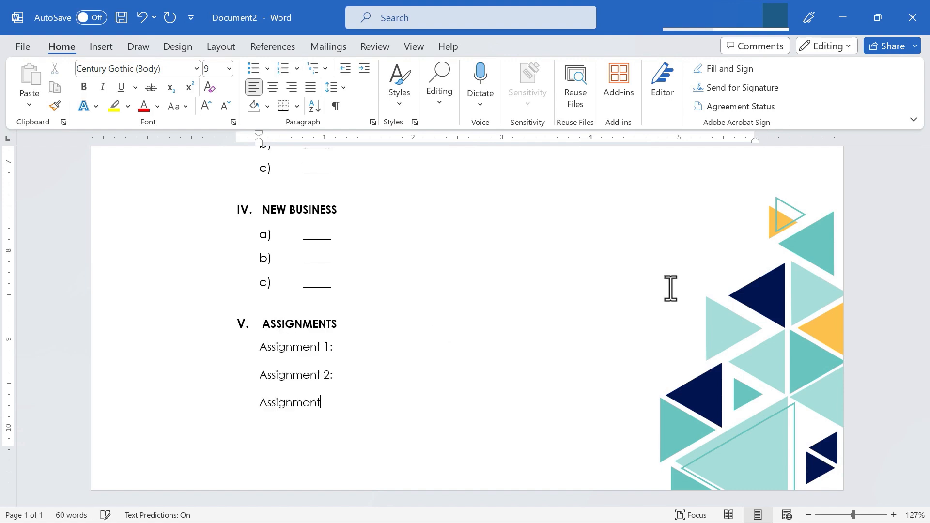
pyautogui.write('3:')
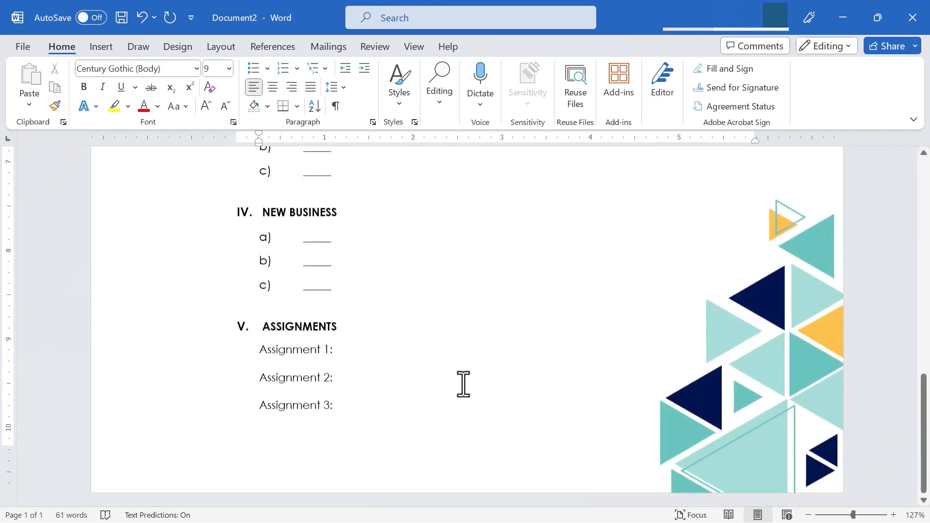
pyautogui.scroll(3)
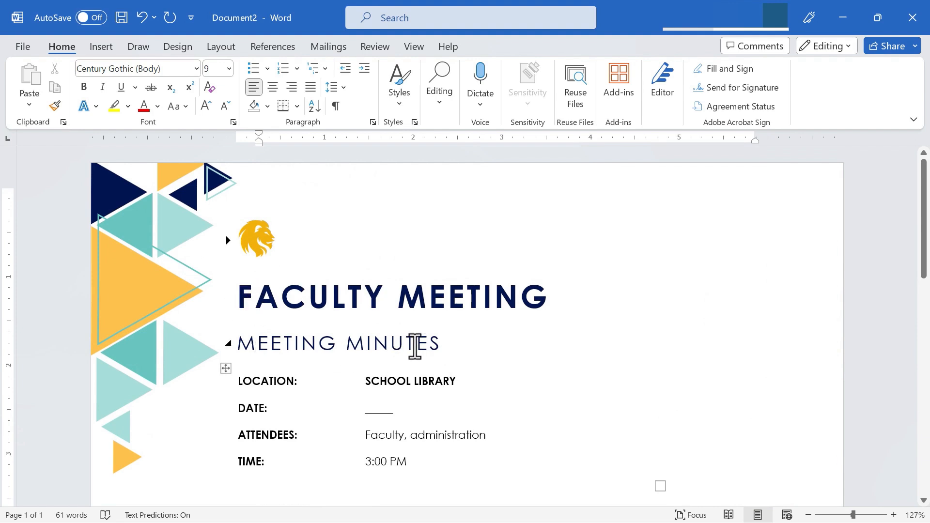
# Replace the MEETING MINUTES subtitle with MEETING AGENDA and unbold SCHOOL LIBRARY.
pyautogui.tripleClick(339, 343)
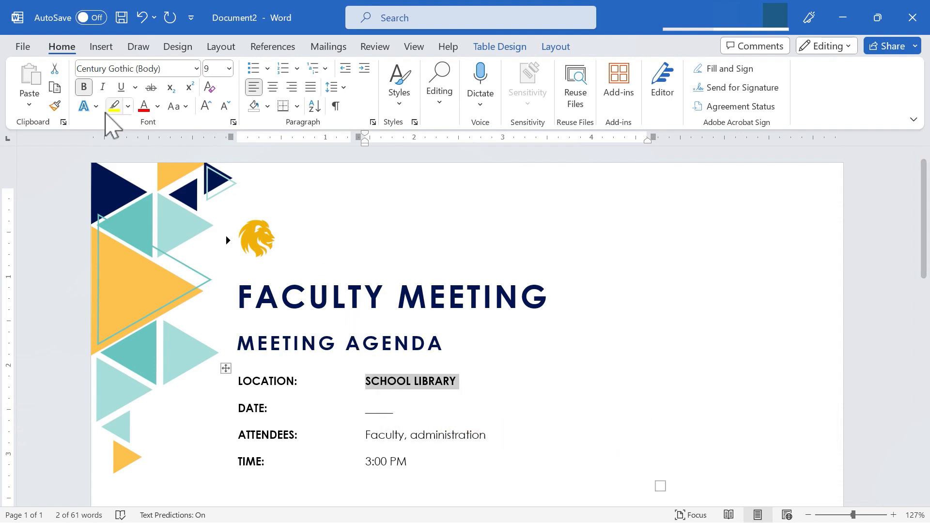
pyautogui.click(636, 399)
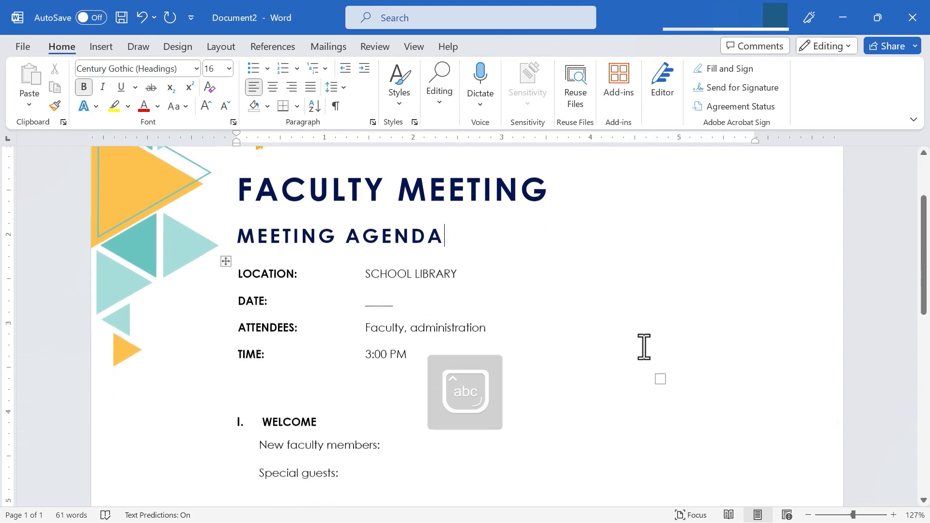
pyautogui.scroll(-3)
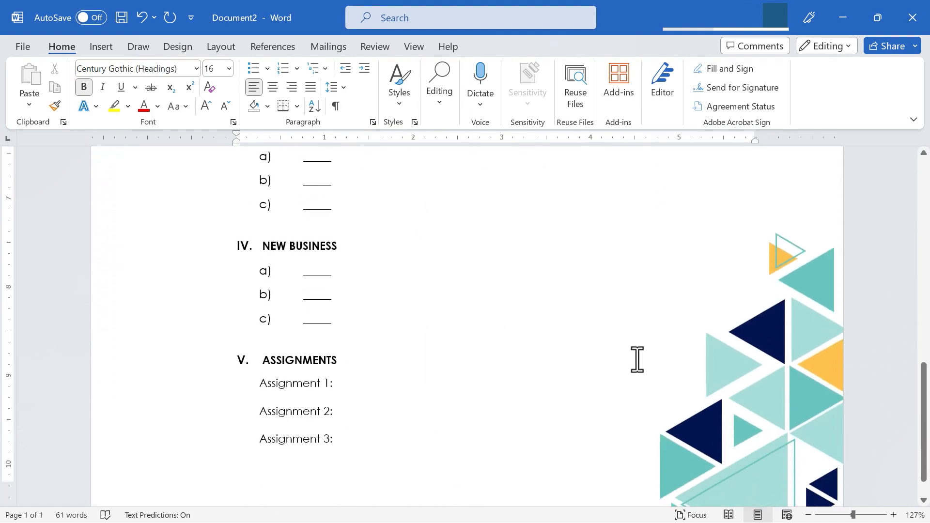
pyautogui.scroll(3)
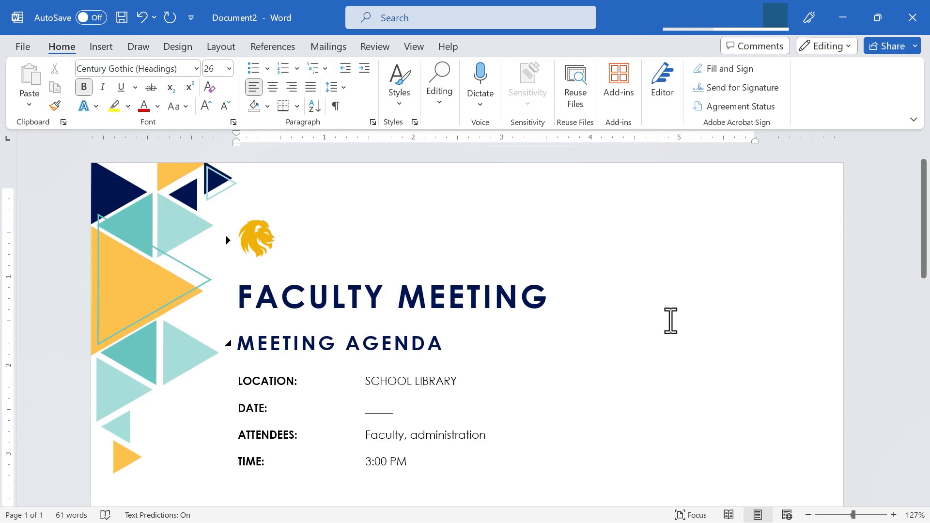
pyautogui.click(275, 240)
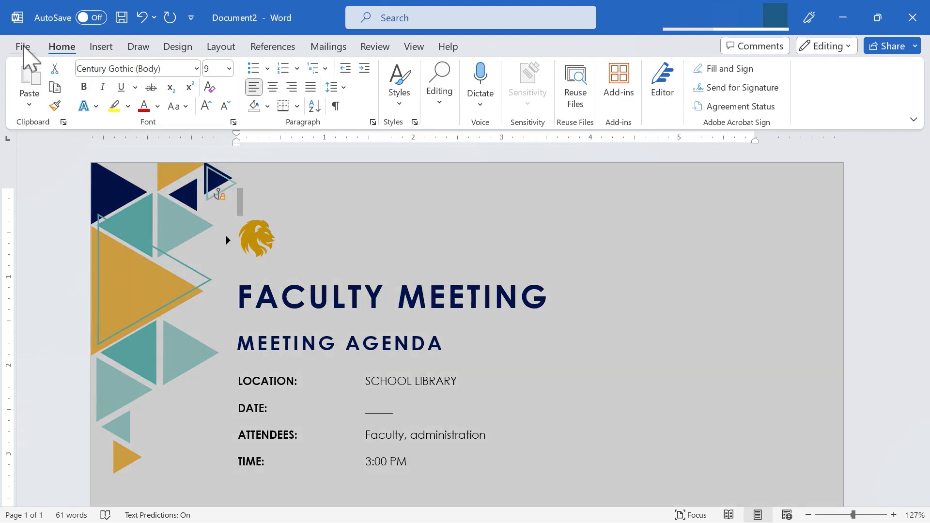
# Save the agenda as a Word Template (*.dotx) named Meeting Agenda.
pyautogui.click(22, 47)
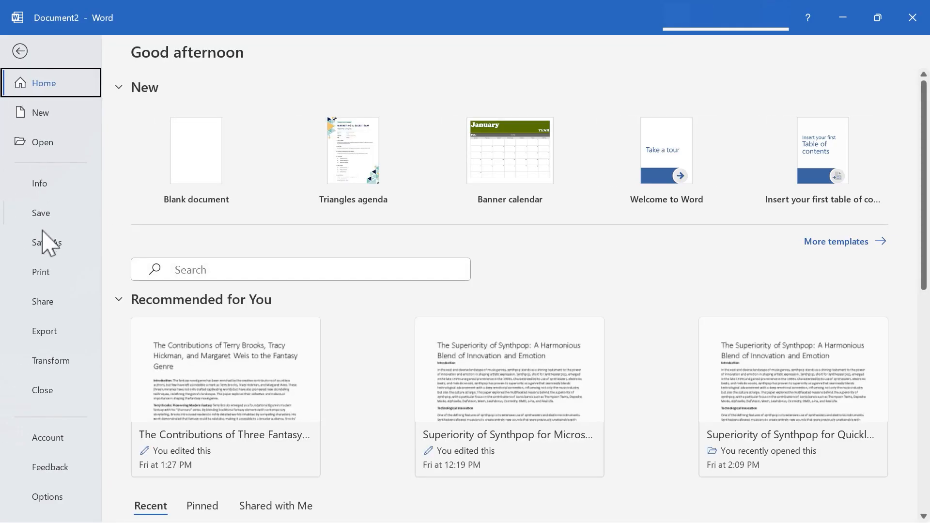
pyautogui.click(46, 242)
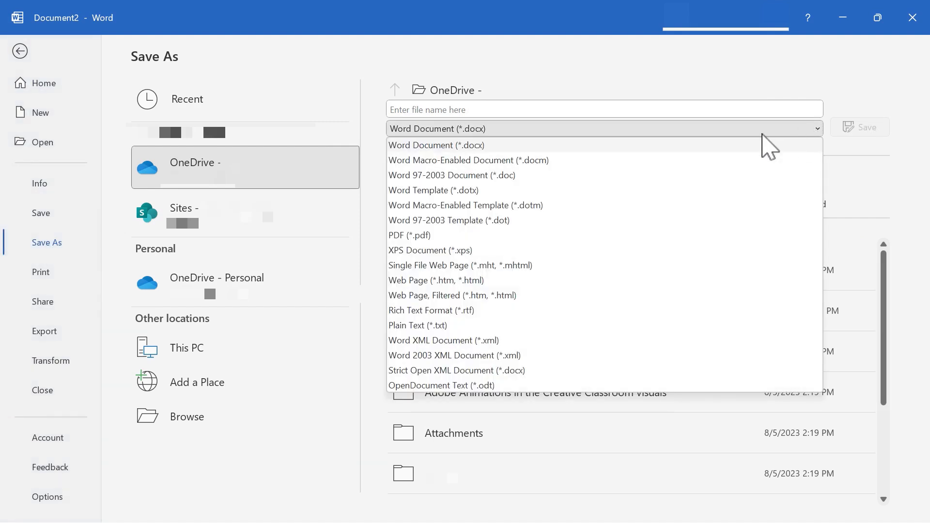
pyautogui.moveTo(419, 196)
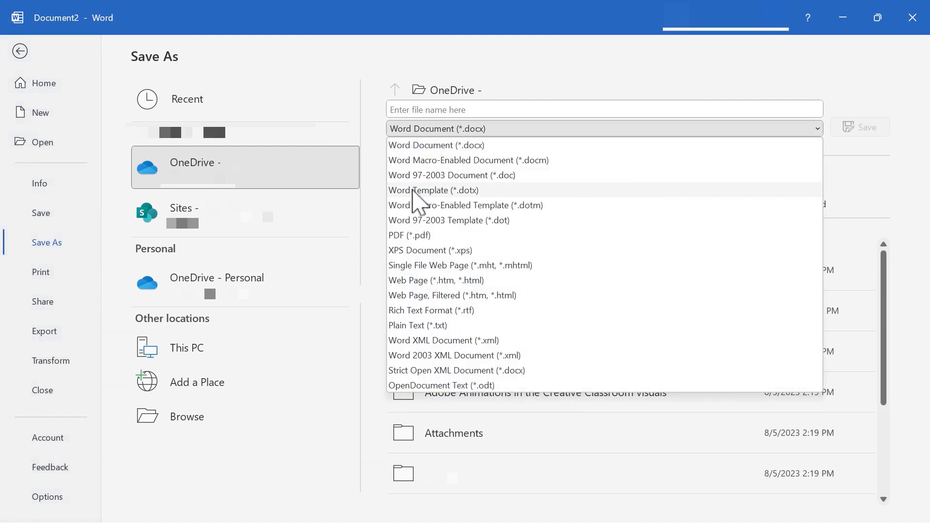
pyautogui.click(433, 191)
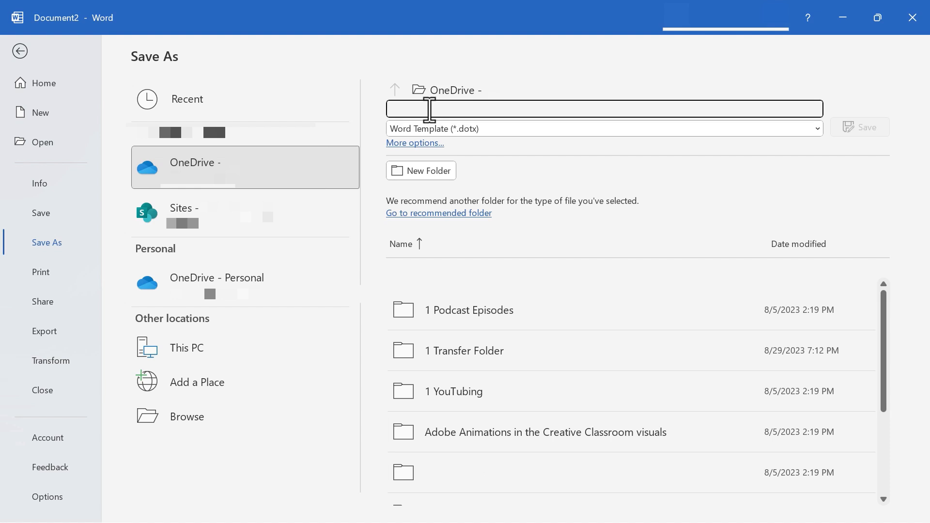
pyautogui.write('Meeting Agenda')
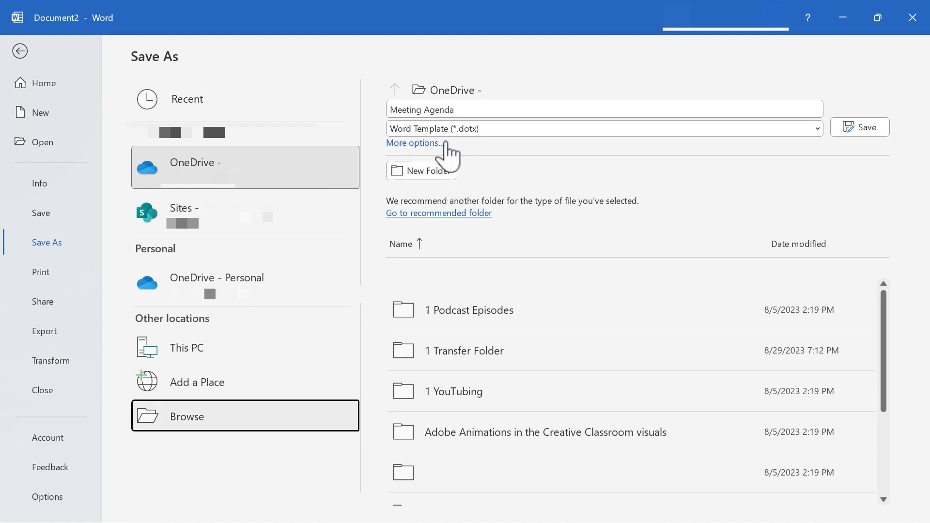
pyautogui.moveTo(576, 393)
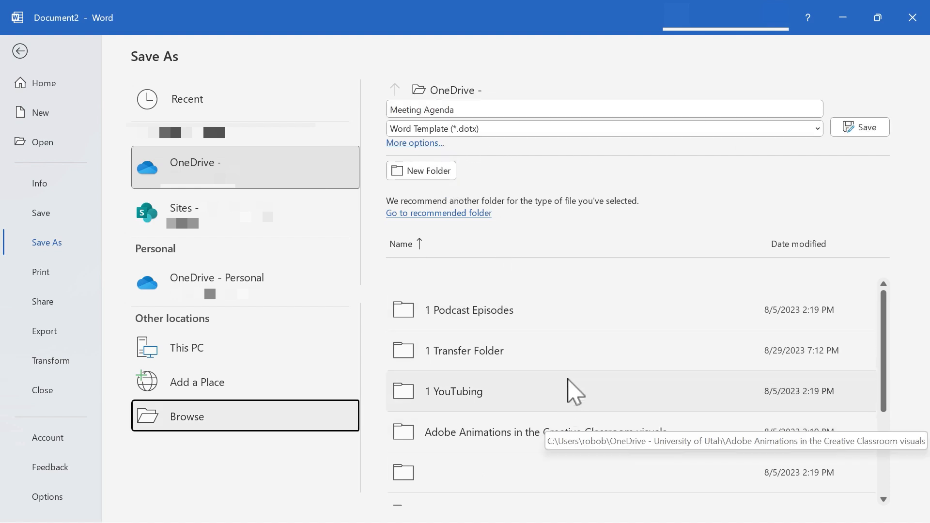
pyautogui.moveTo(454, 310)
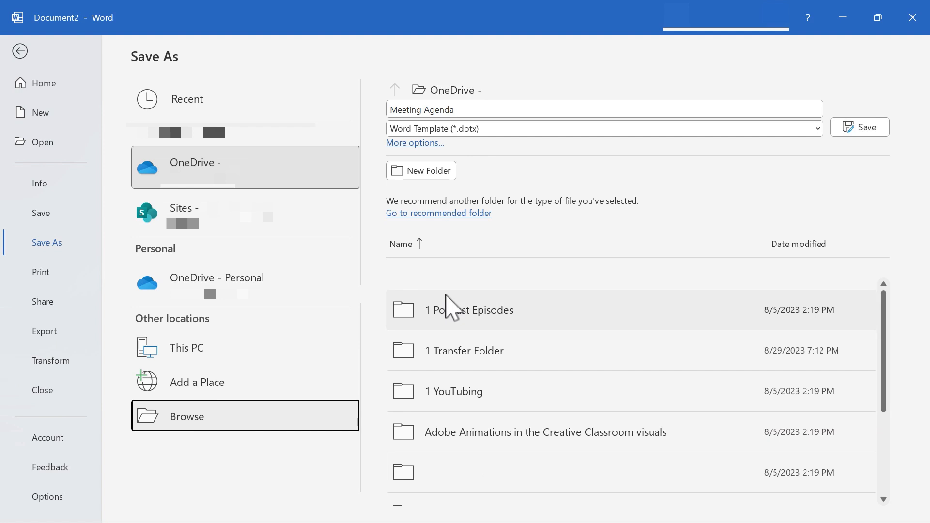
pyautogui.moveTo(640, 204)
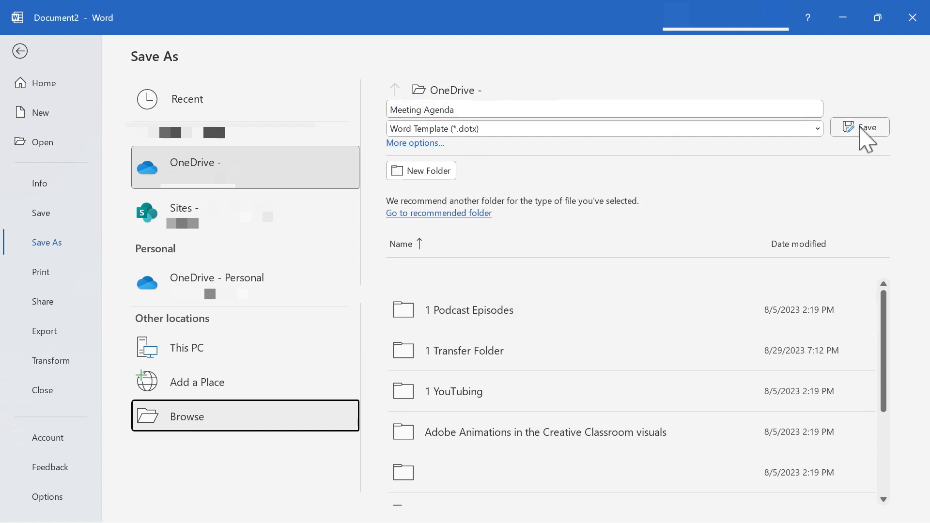
pyautogui.click(863, 127)
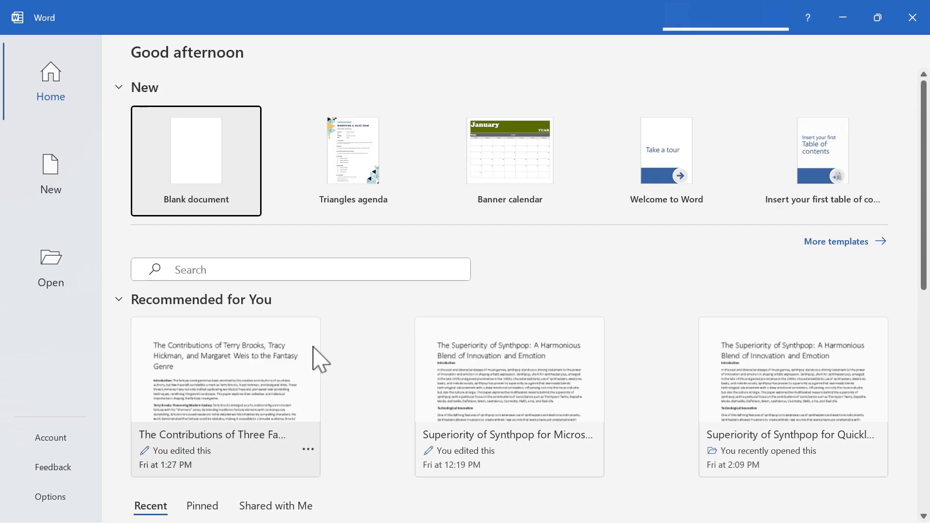
pyautogui.moveTo(321, 355)
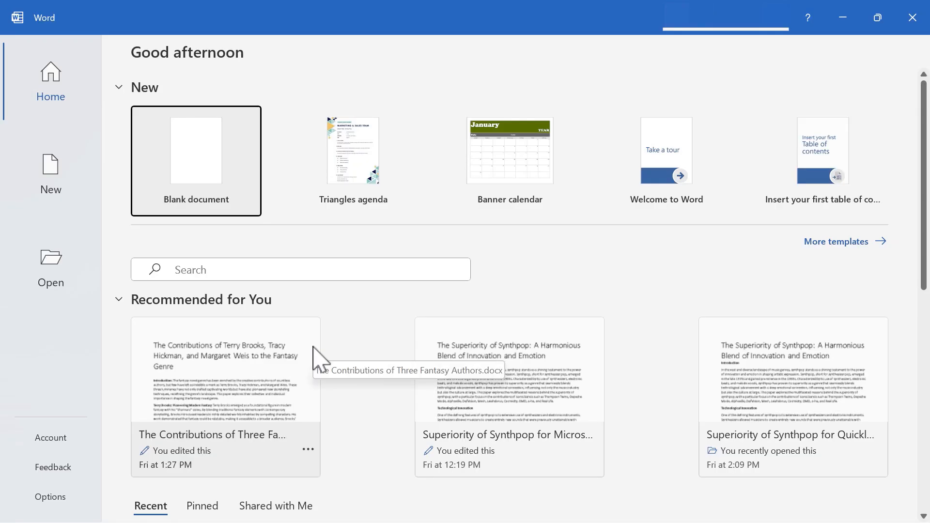
pyautogui.moveTo(211, 74)
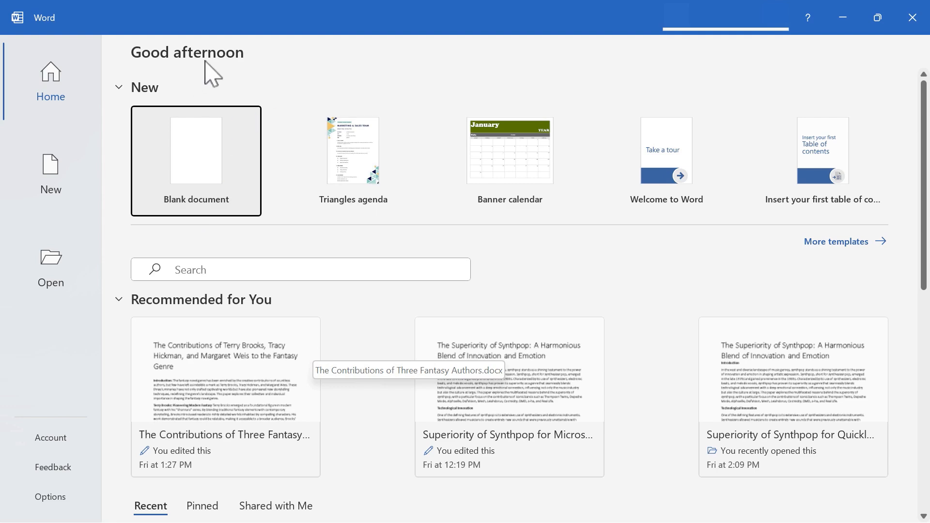
# Reopen the saved Meeting Agenda file from the Recent list.
pyautogui.click(195, 150)
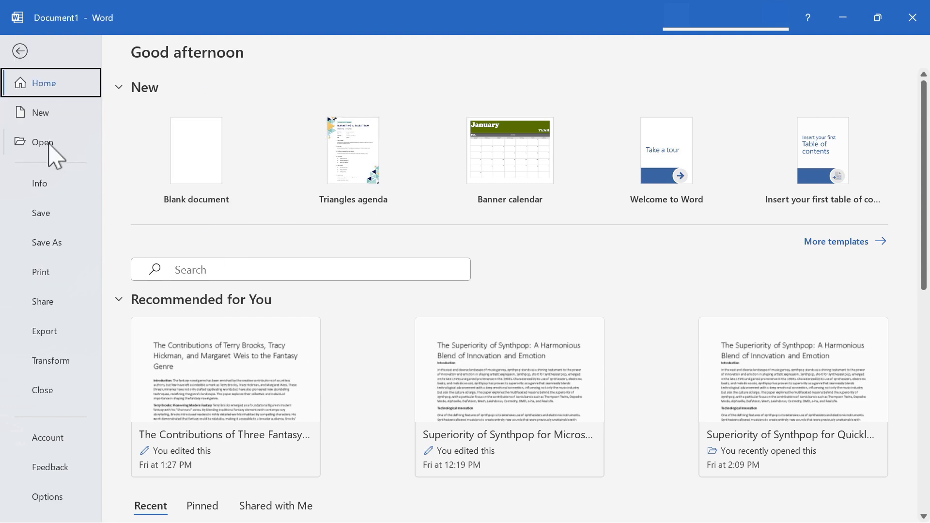
pyautogui.click(42, 142)
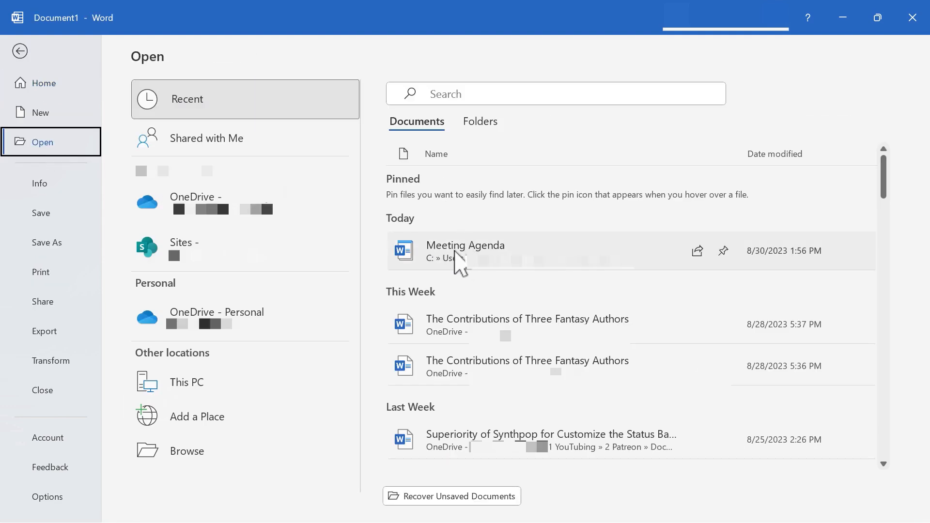
pyautogui.click(19, 51)
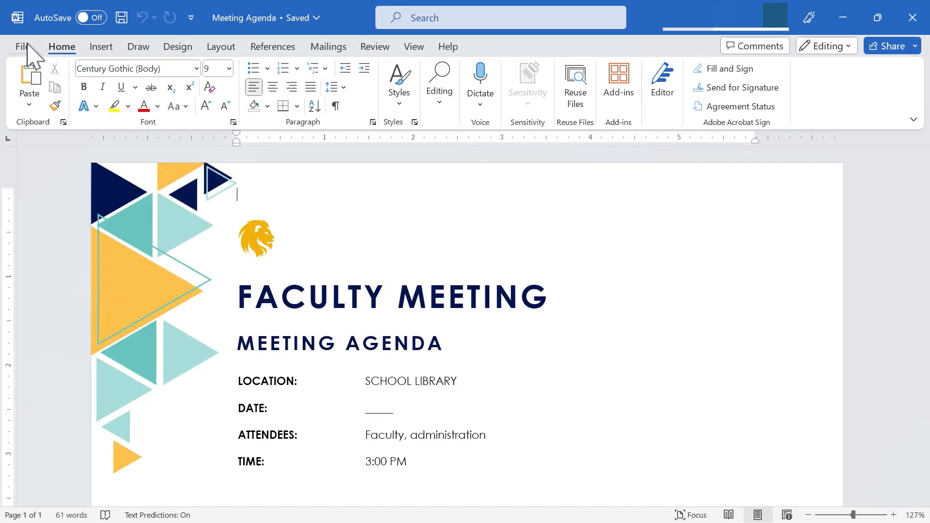
# Save a copy as a Word Document (*.docx) named Meeting Agenda for October 20.
pyautogui.click(23, 46)
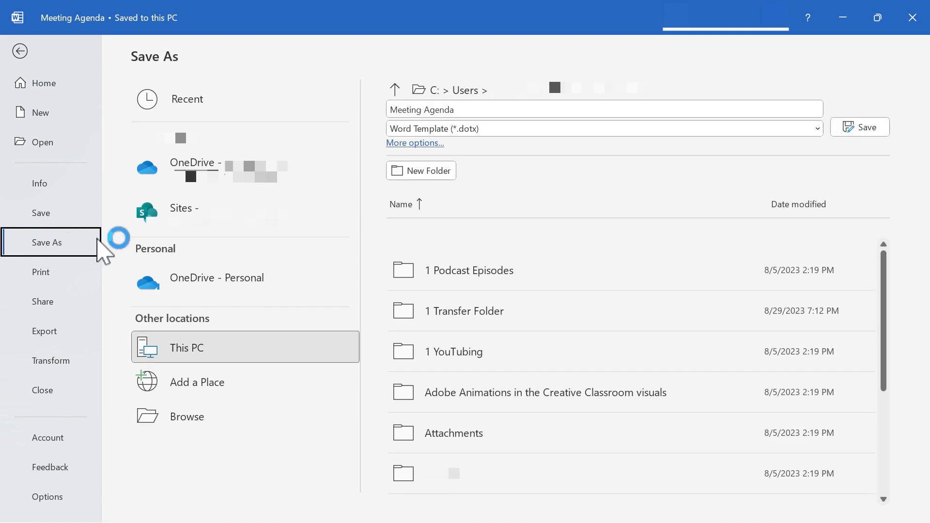
pyautogui.write('for October 20')
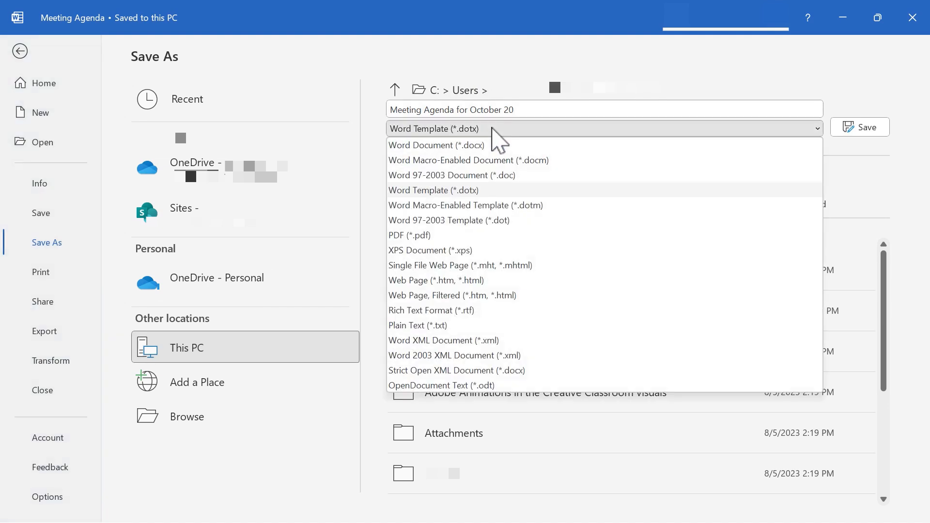
pyautogui.click(436, 144)
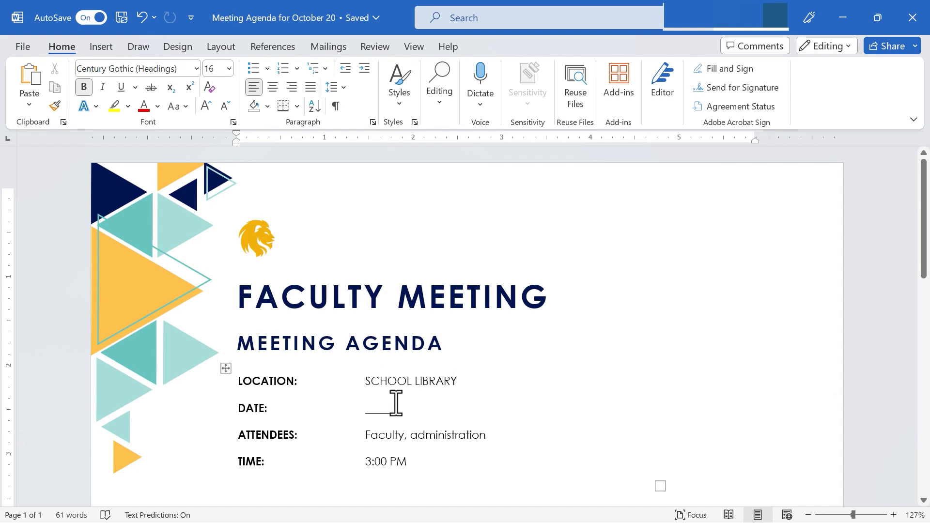
# Fill the DATE field with October 20, 2024 and review the dated agenda.
pyautogui.write('Od')
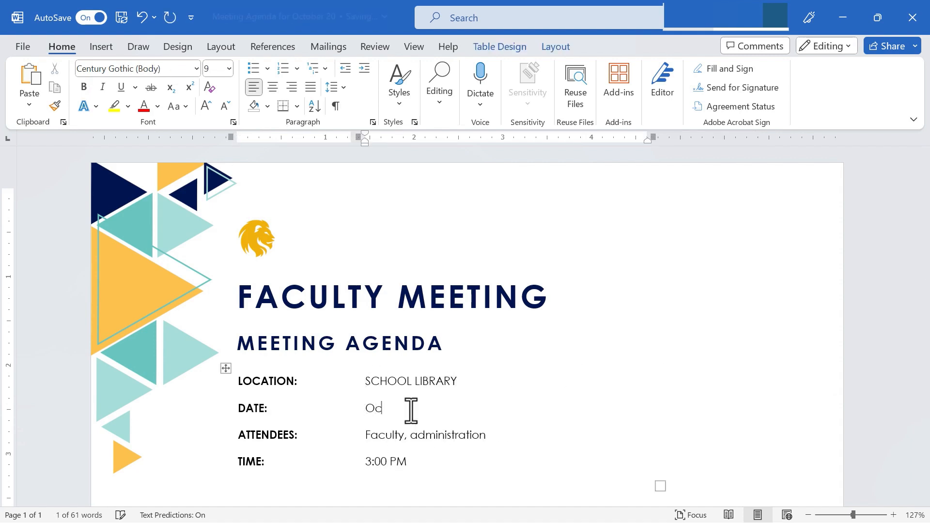
pyautogui.write('ctober 20')
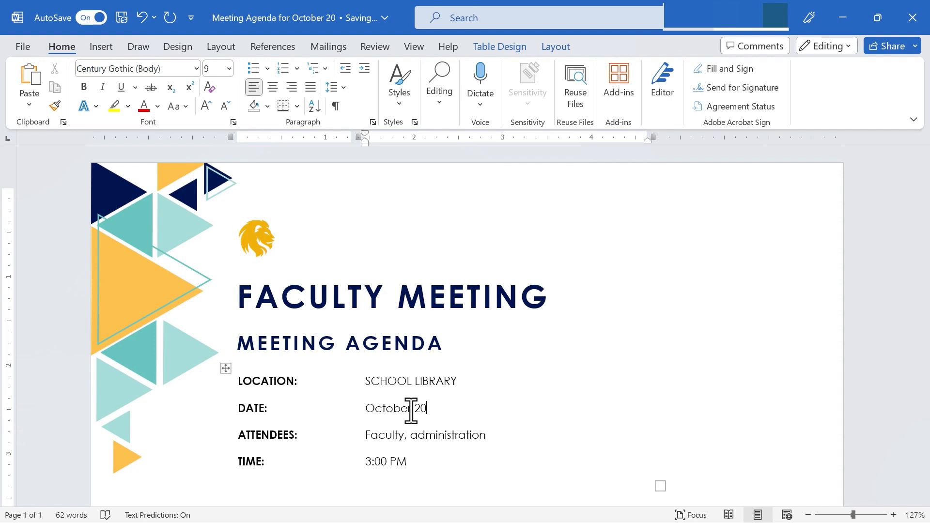
pyautogui.scroll(-3)
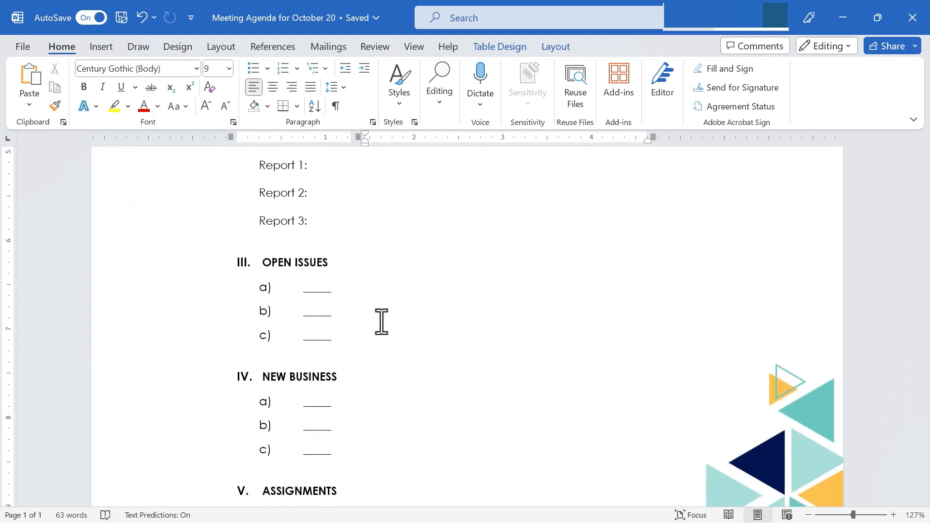
pyautogui.scroll(3)
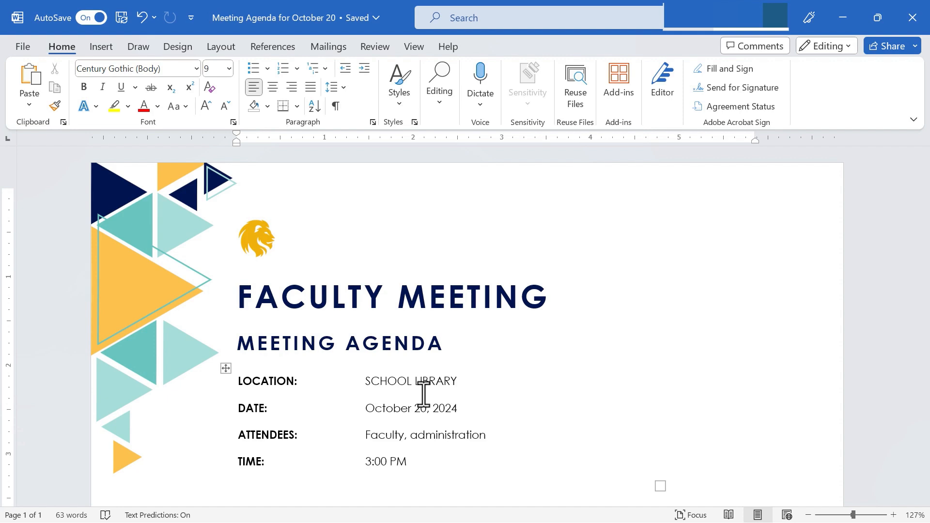
pyautogui.click(239, 488)
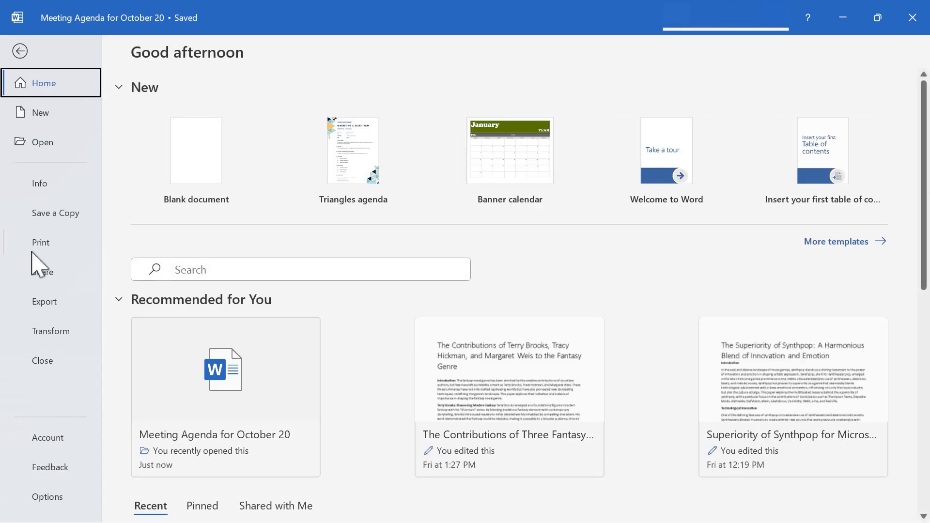
# Check the print preview of the dated agenda, then return to editing it.
pyautogui.click(41, 243)
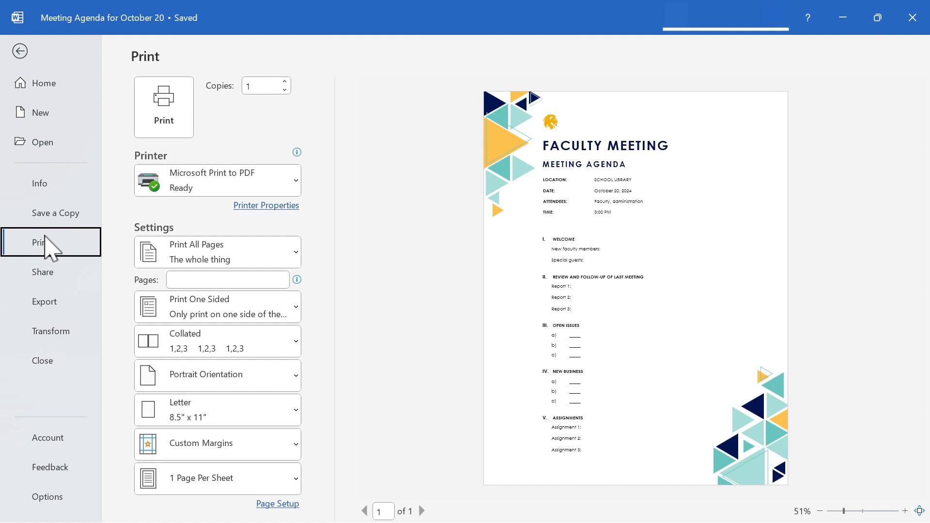
pyautogui.click(19, 52)
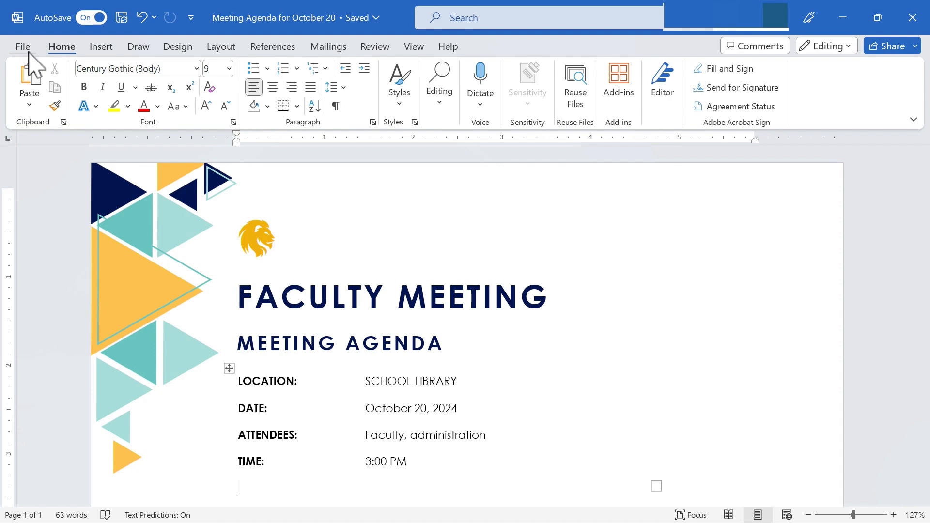
pyautogui.moveTo(10, 64)
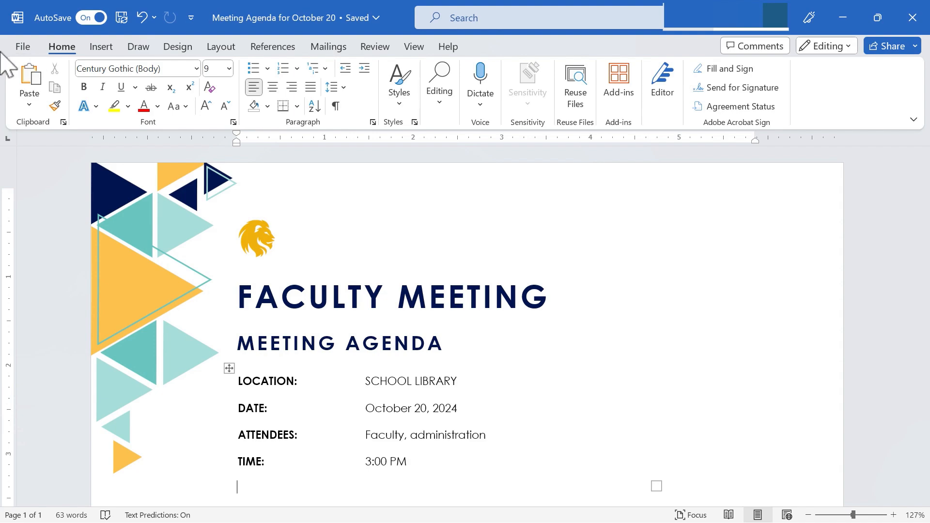
# Export the dated agenda as Meeting Agenda for October 20.pdf via Create PDF/XPS.
pyautogui.click(22, 47)
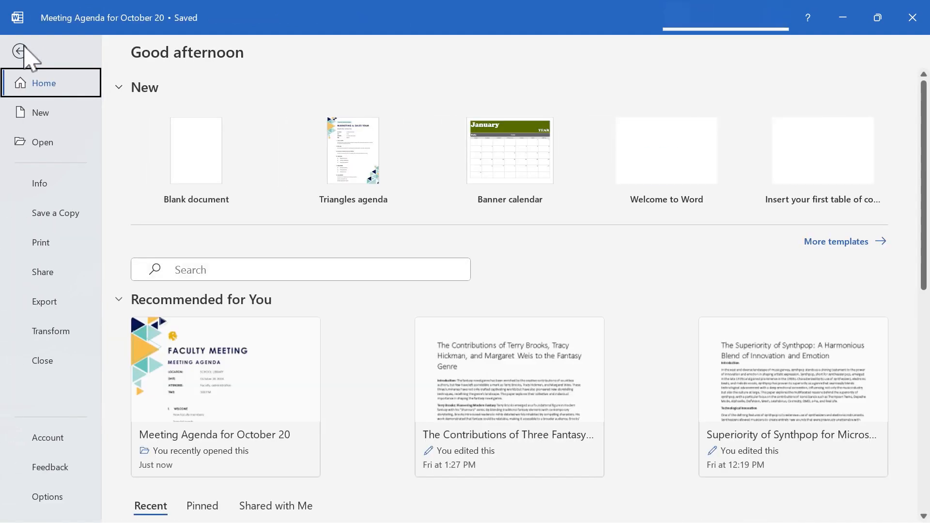
pyautogui.click(43, 301)
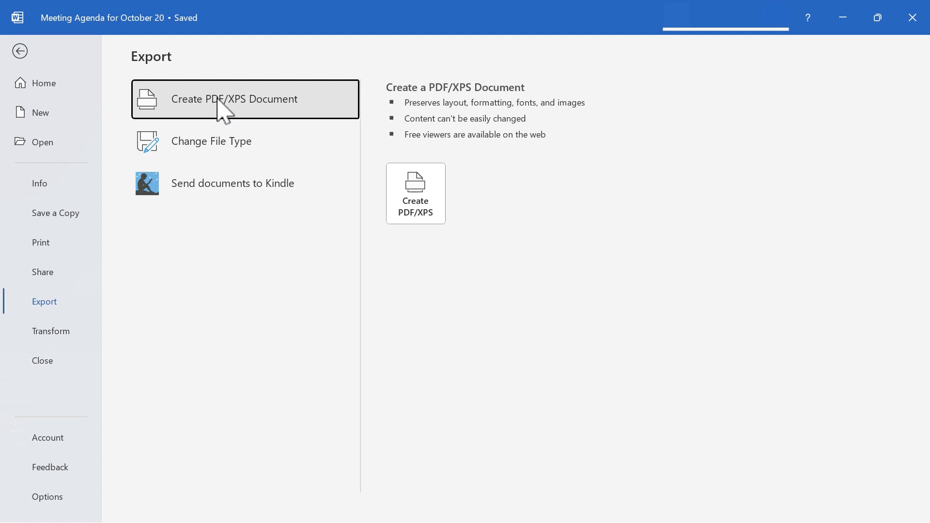
pyautogui.moveTo(466, 151)
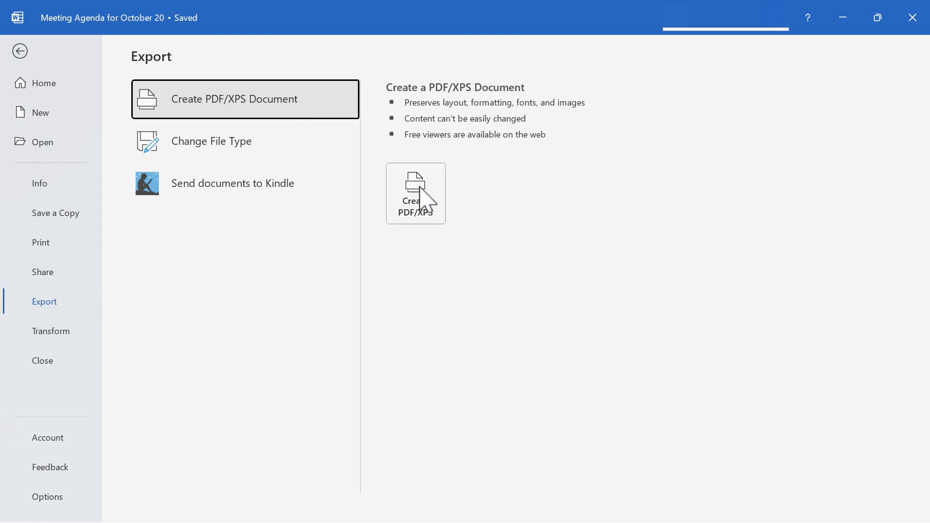
pyautogui.click(416, 193)
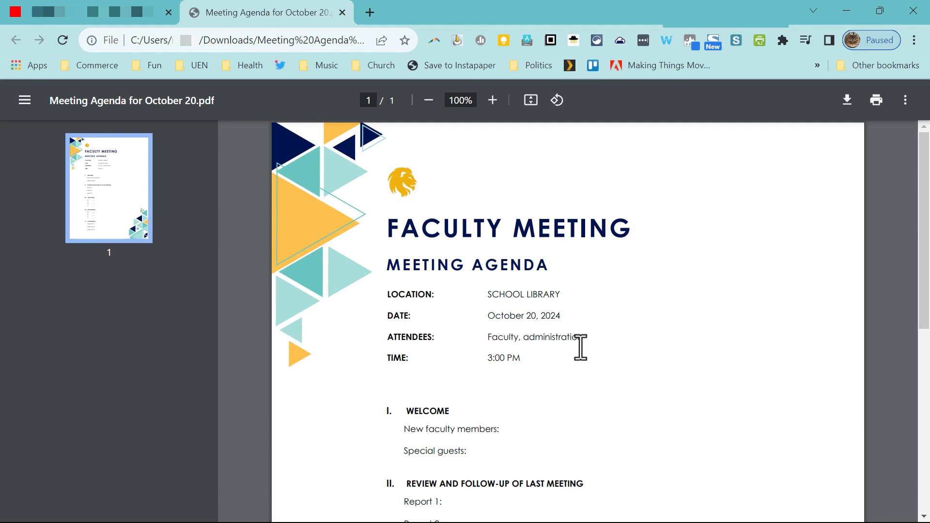
pyautogui.moveTo(438, 173)
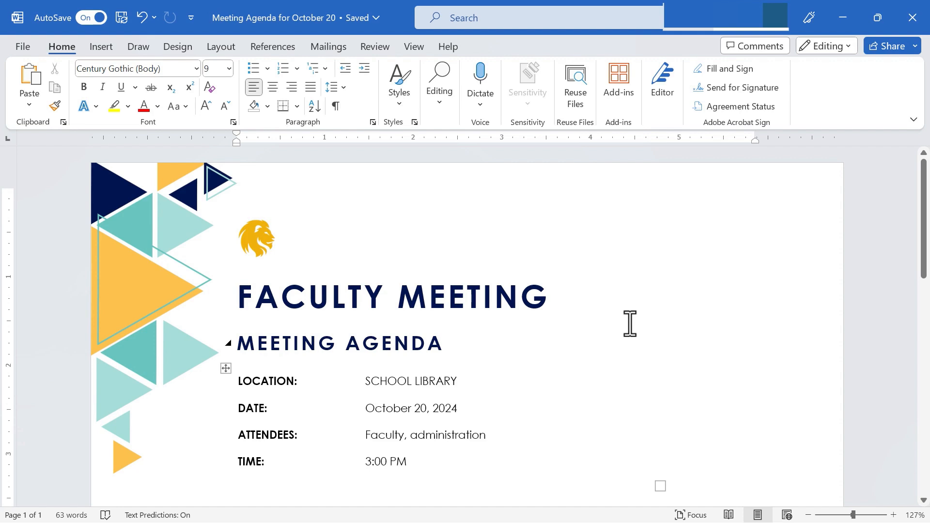
pyautogui.click(239, 488)
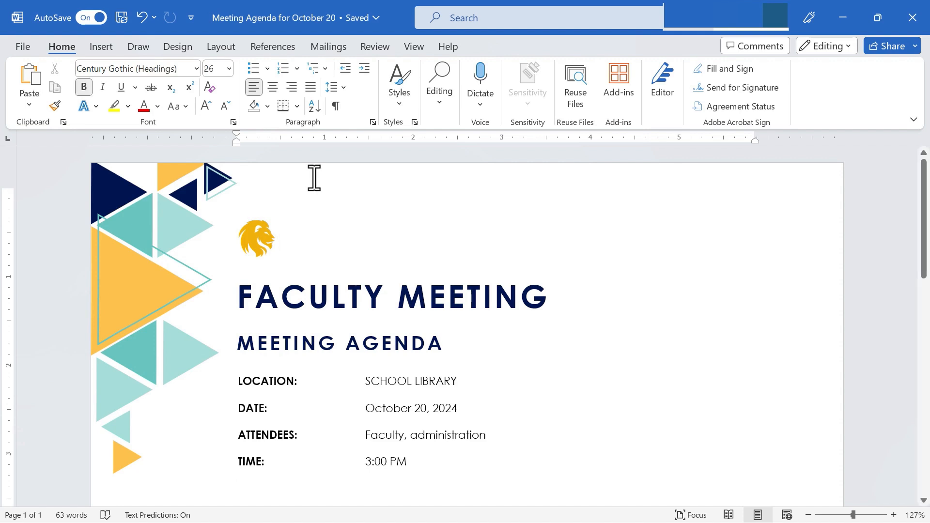
pyautogui.click(274, 241)
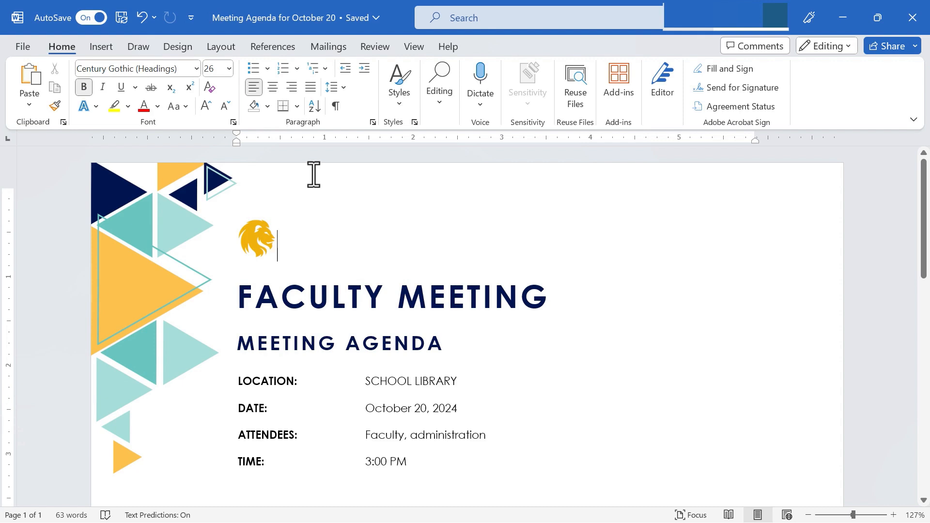
pyautogui.moveTo(121, 87)
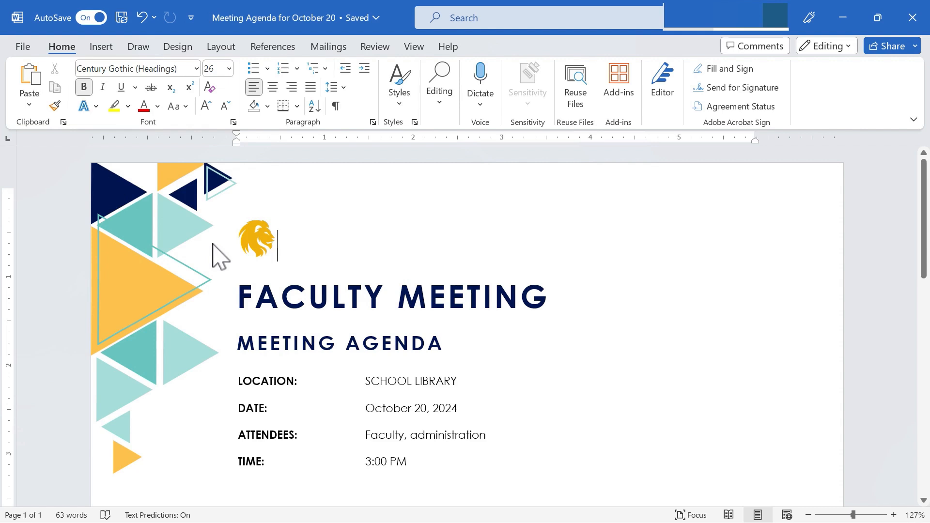
pyautogui.moveTo(22, 53)
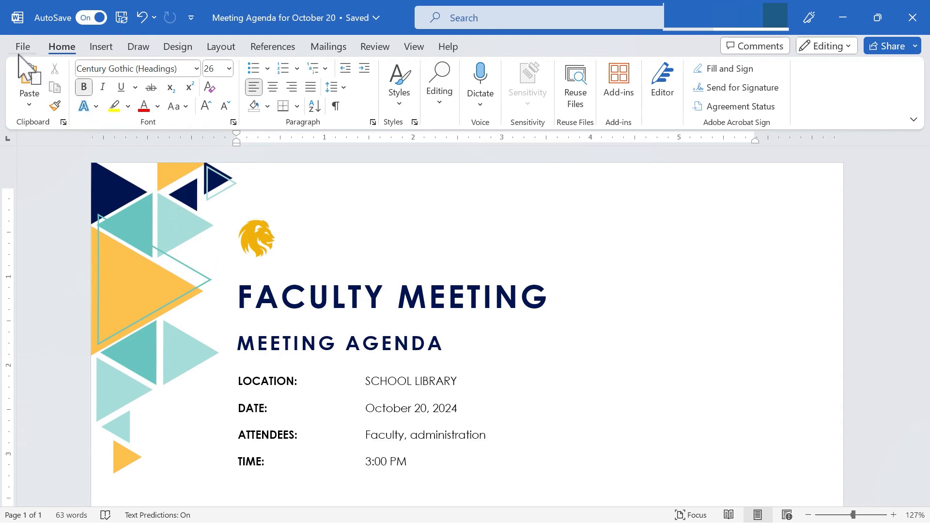
# Transform the agenda into a Sway web page using the Pilar style.
pyautogui.click(22, 47)
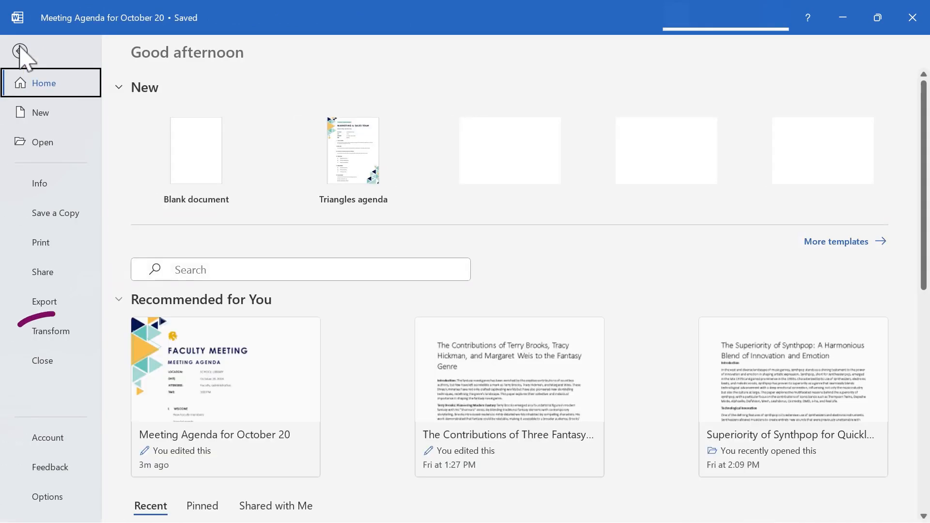
pyautogui.click(51, 331)
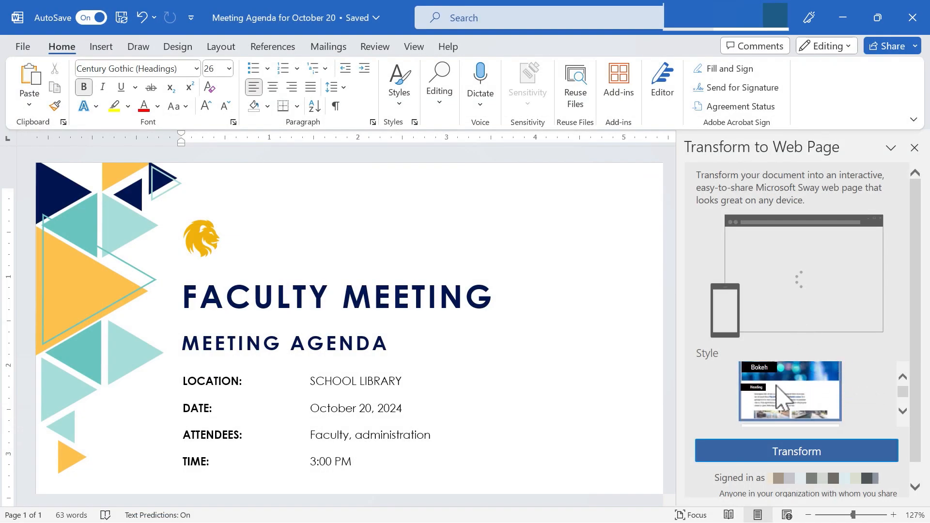
pyautogui.click(903, 411)
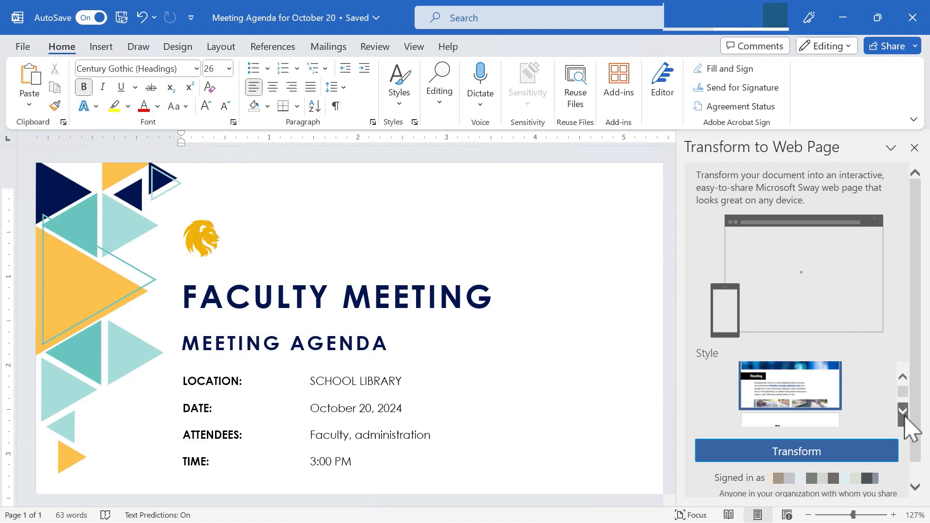
pyautogui.click(902, 412)
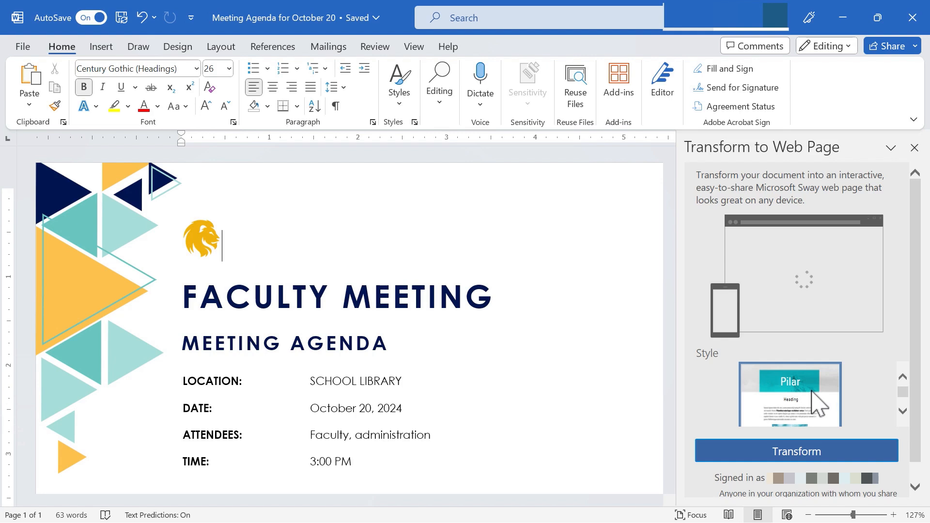
pyautogui.moveTo(825, 460)
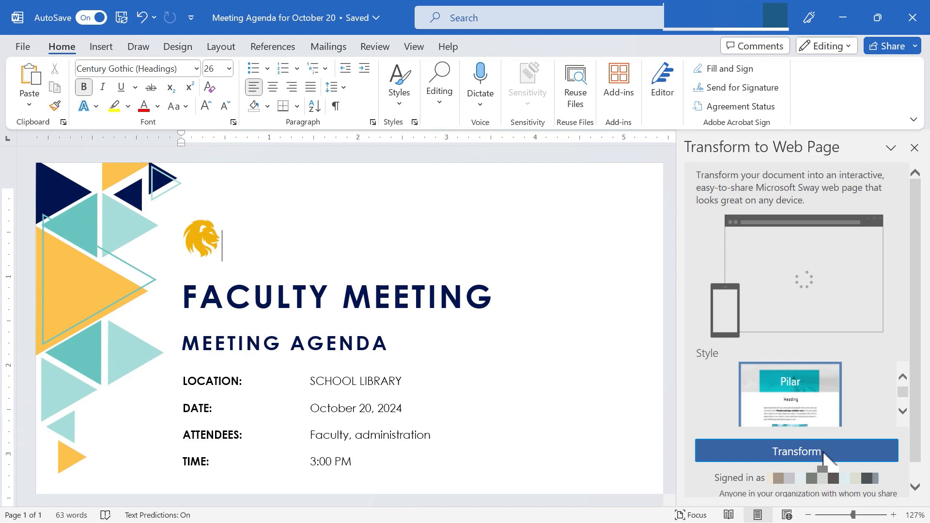
pyautogui.click(797, 451)
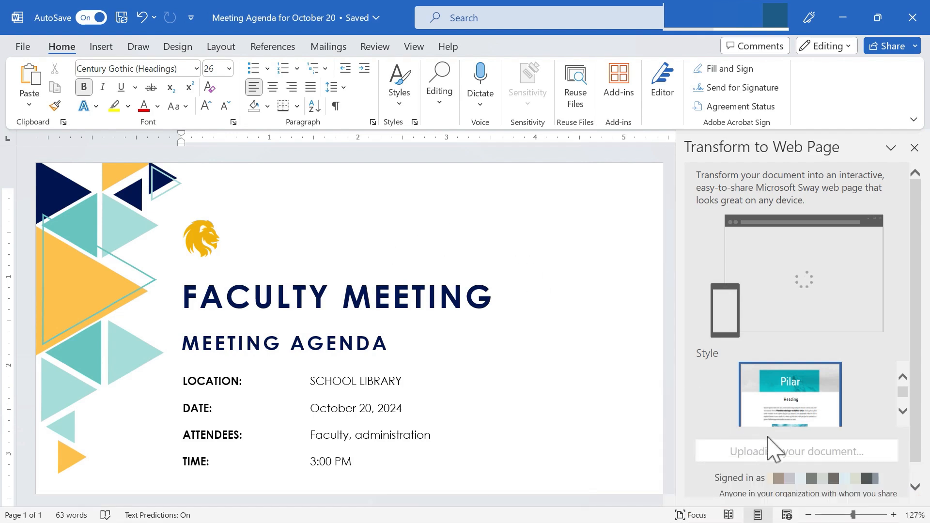
pyautogui.click(797, 451)
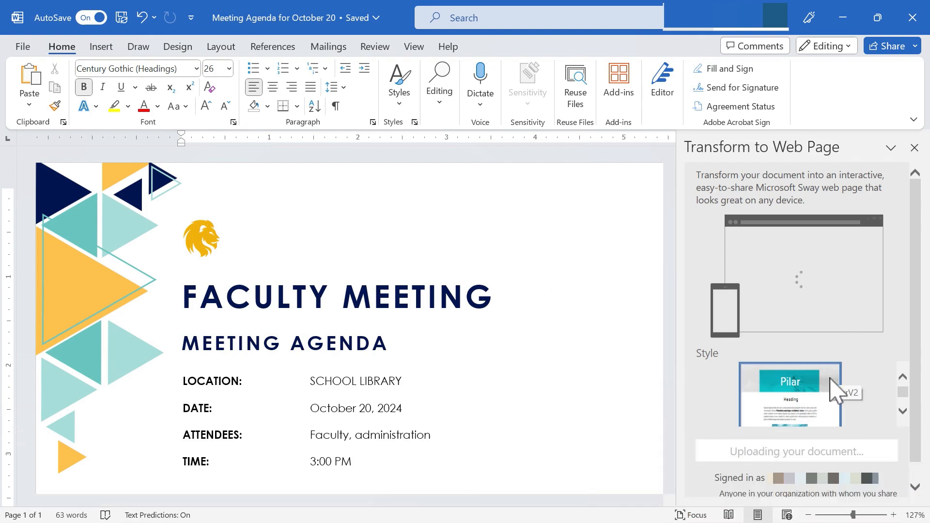
pyautogui.click(221, 240)
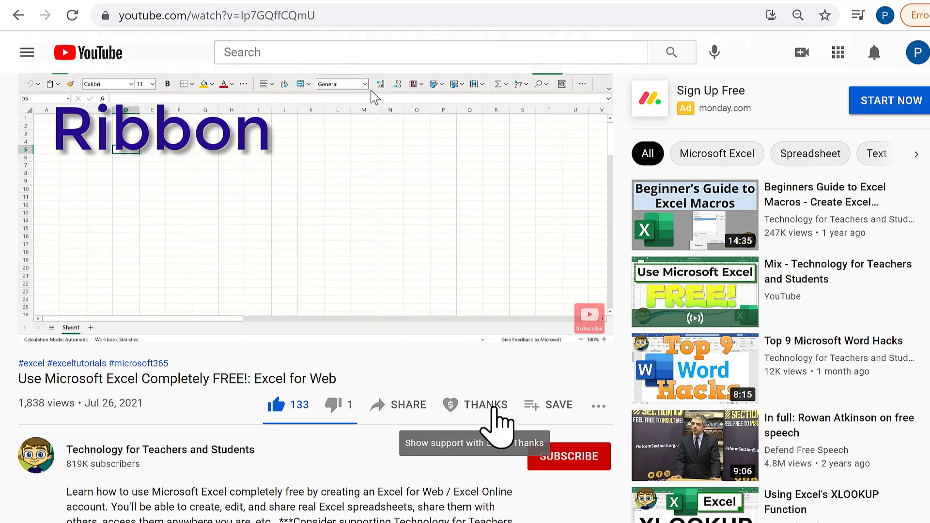
# Bring up the Super Thanks options below the YouTube video.
pyautogui.click(485, 405)
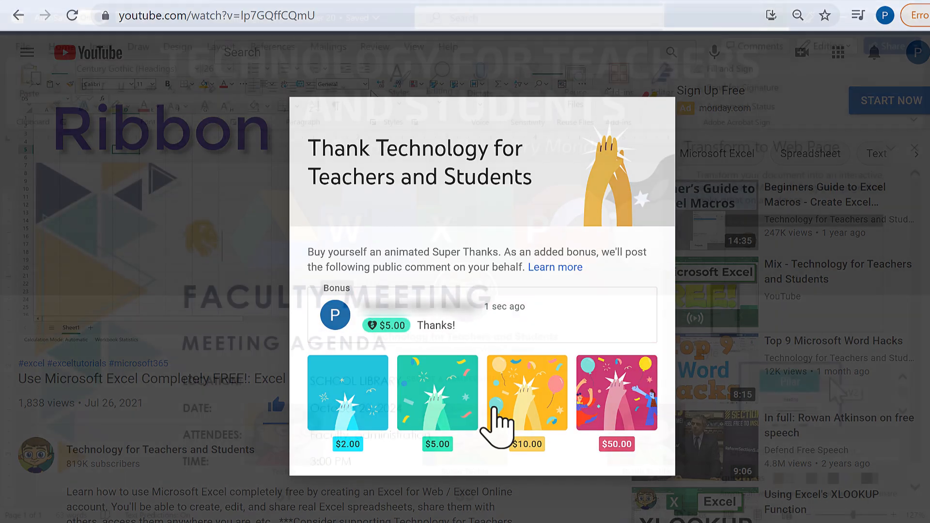